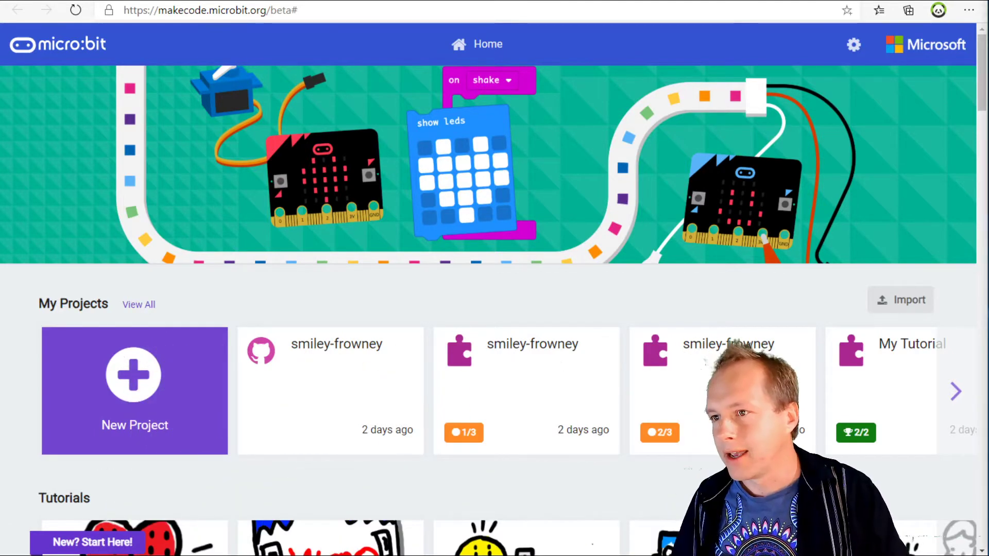
{"action": "mouse_move", "coordinate": [739, 126]}
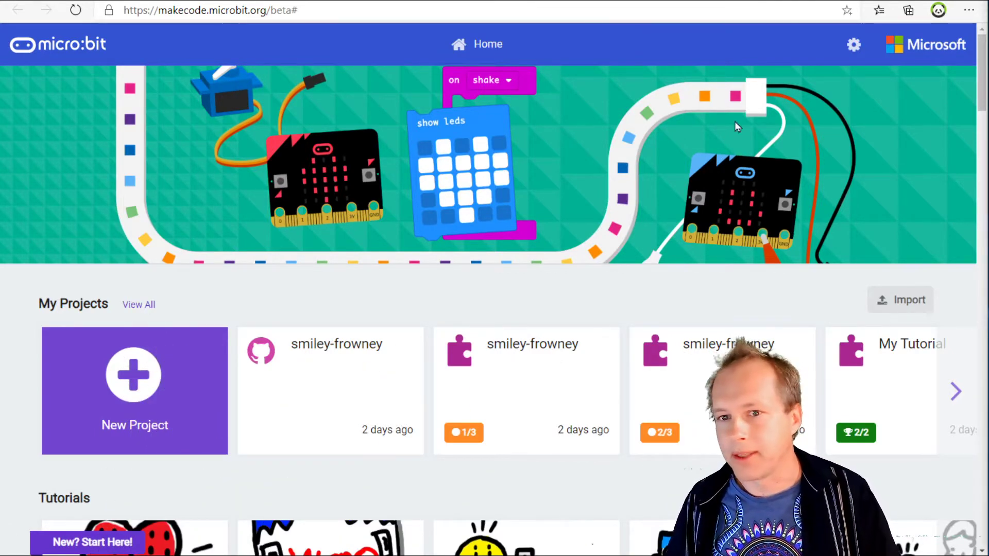
{"action": "mouse_move", "coordinate": [345, 118]}
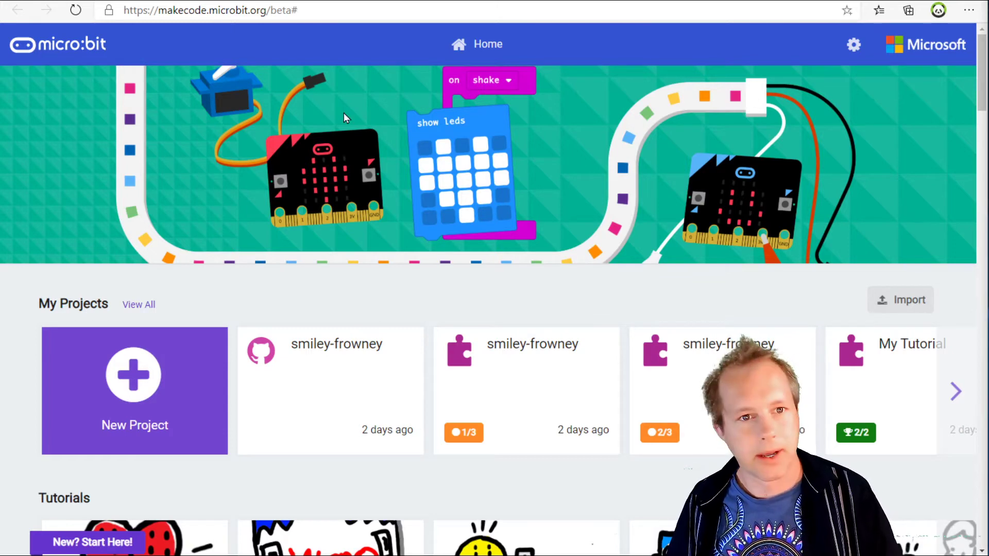
{"action": "mouse_move", "coordinate": [371, 120]}
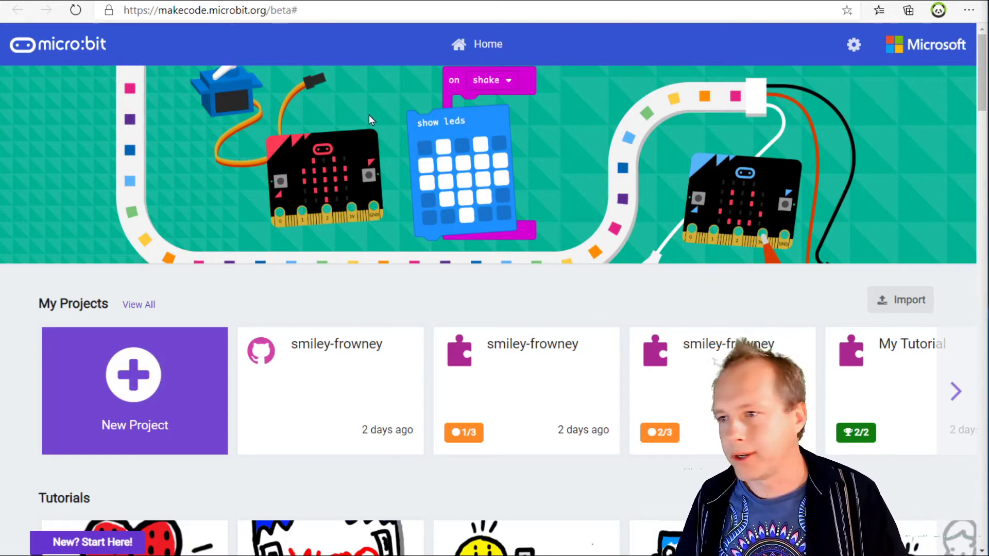
{"action": "mouse_move", "coordinate": [354, 167]}
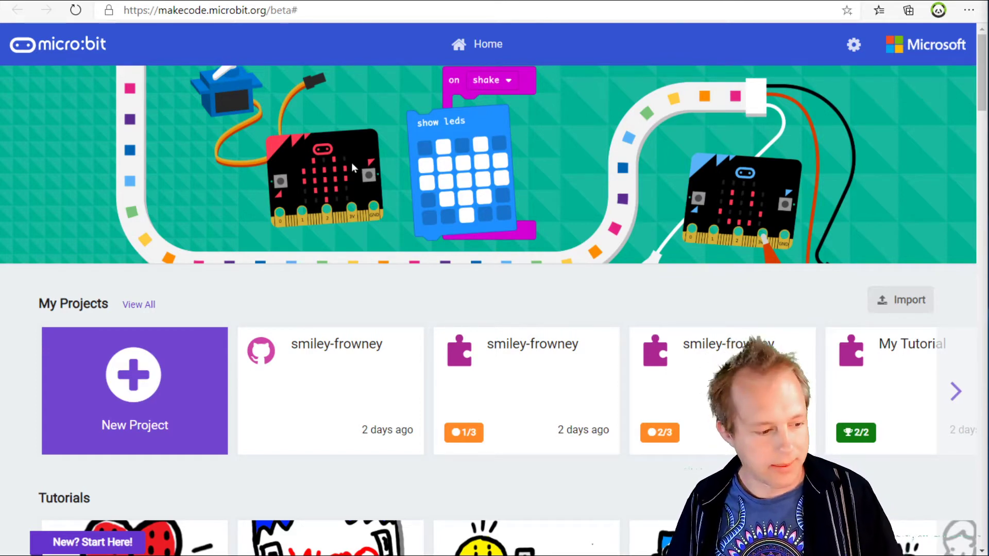
{"action": "mouse_move", "coordinate": [318, 137]}
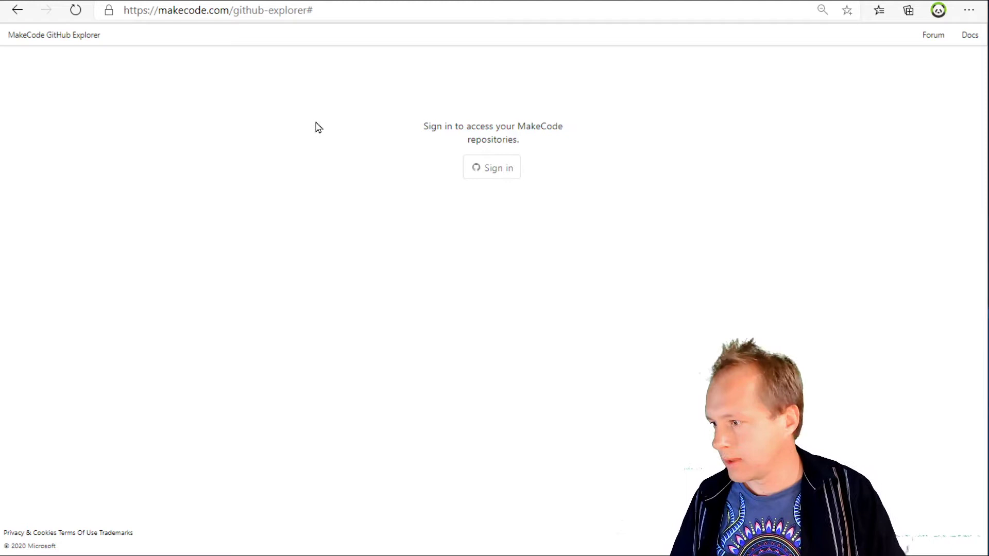
{"action": "mouse_move", "coordinate": [497, 289]}
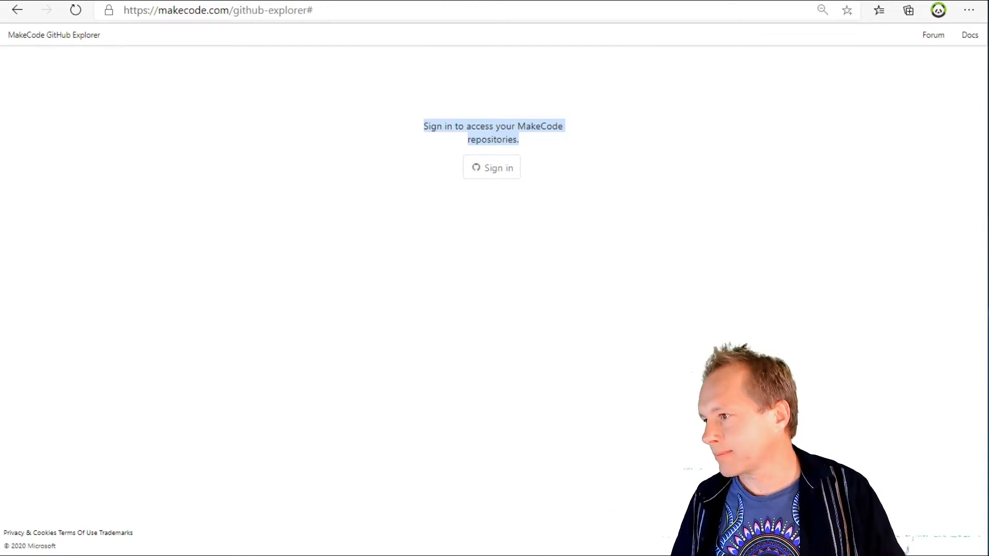
{"action": "mouse_move", "coordinate": [869, 205]}
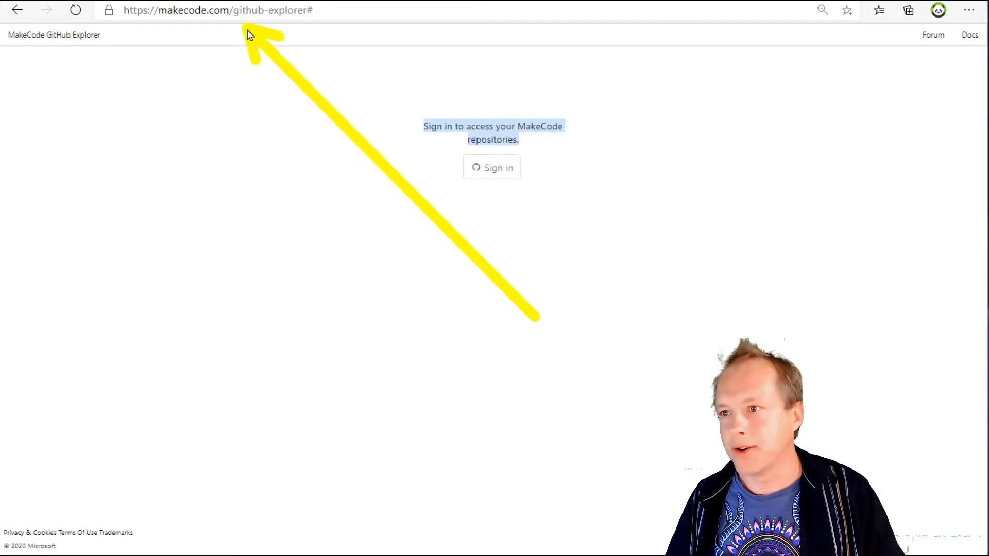
{"action": "mouse_move", "coordinate": [275, 81]}
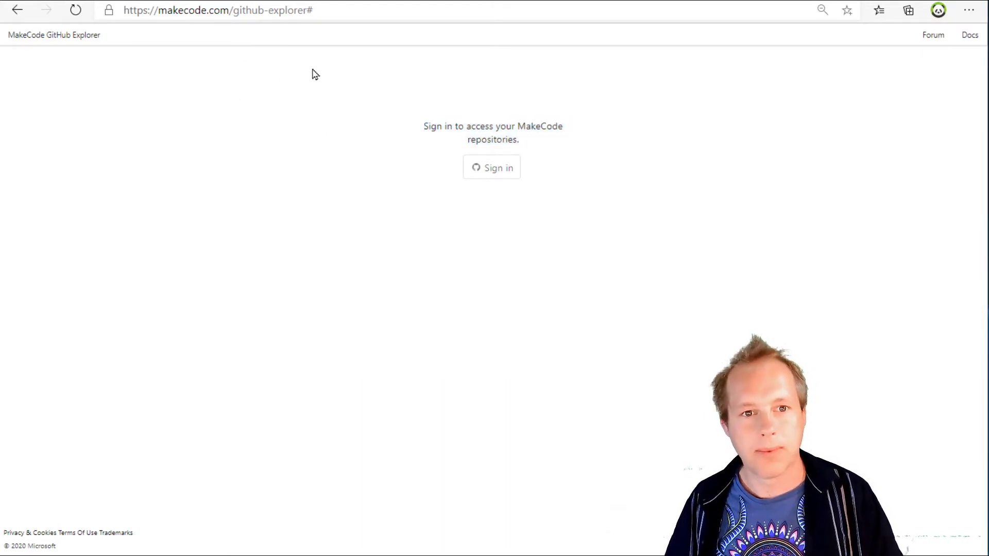
{"action": "mouse_move", "coordinate": [533, 173]}
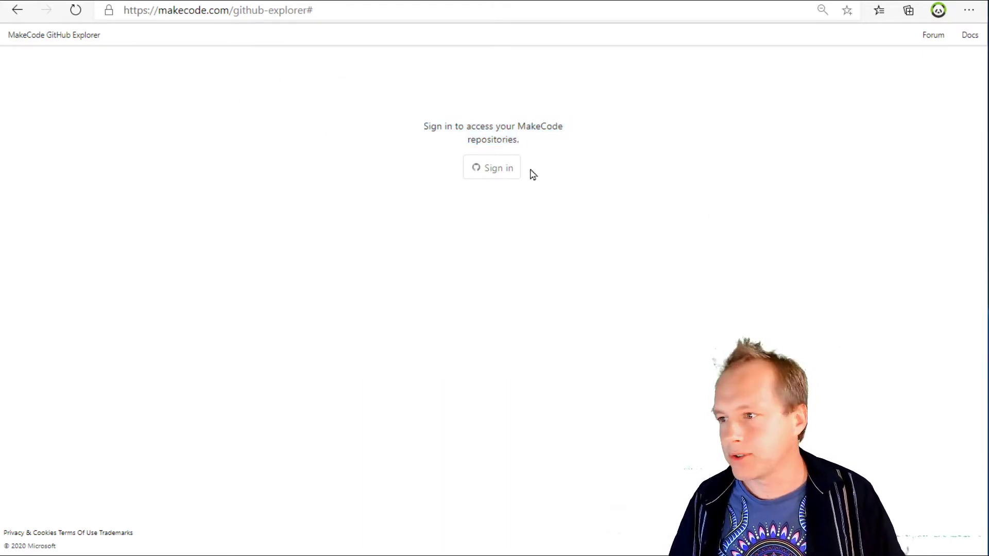
{"action": "mouse_move", "coordinate": [492, 174]}
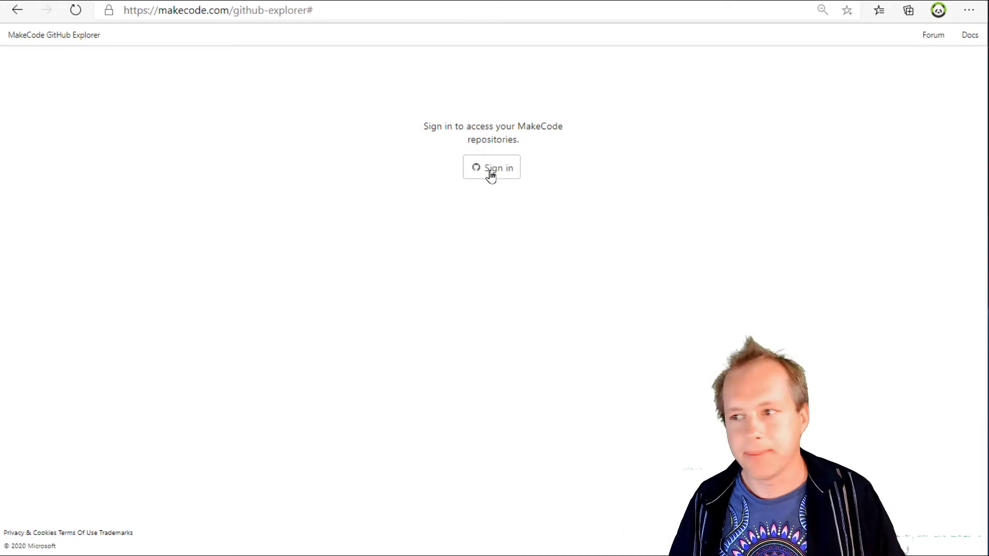
Sign in with GitHub to list repositories like test123 and smiley-frowney.
{"action": "left_click", "coordinate": [970, 10]}
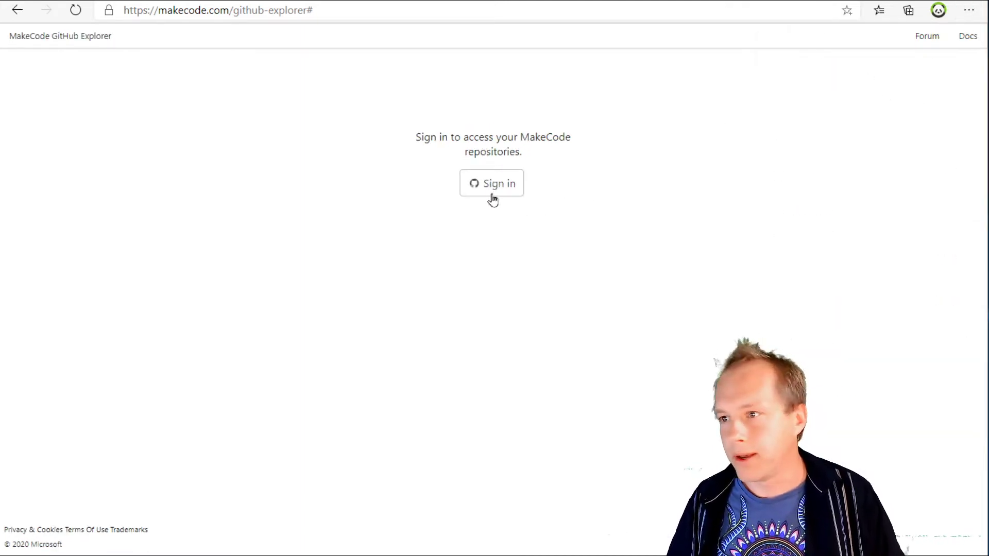
{"action": "left_click", "coordinate": [491, 183]}
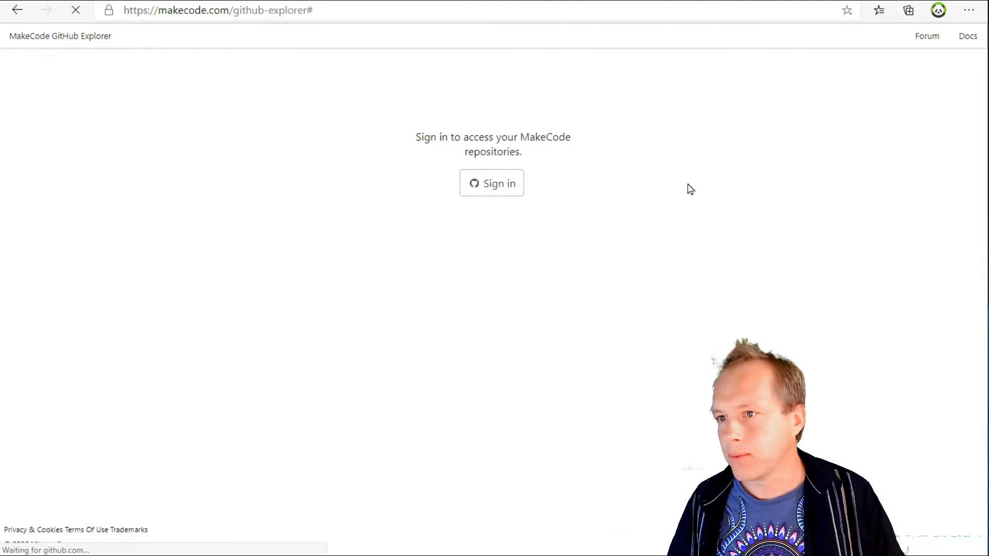
{"action": "left_click", "coordinate": [498, 182]}
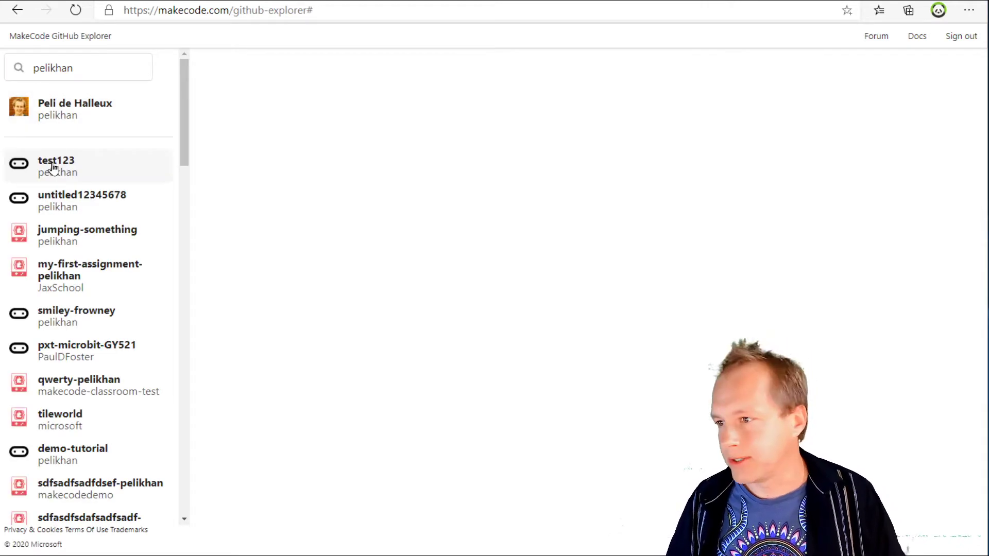
{"action": "mouse_move", "coordinate": [88, 120]}
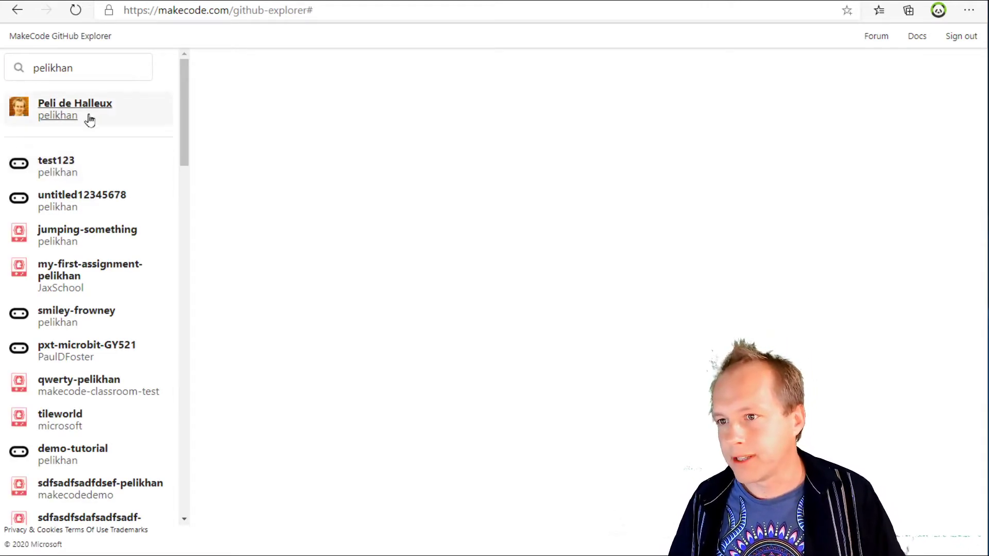
{"action": "mouse_move", "coordinate": [41, 164]}
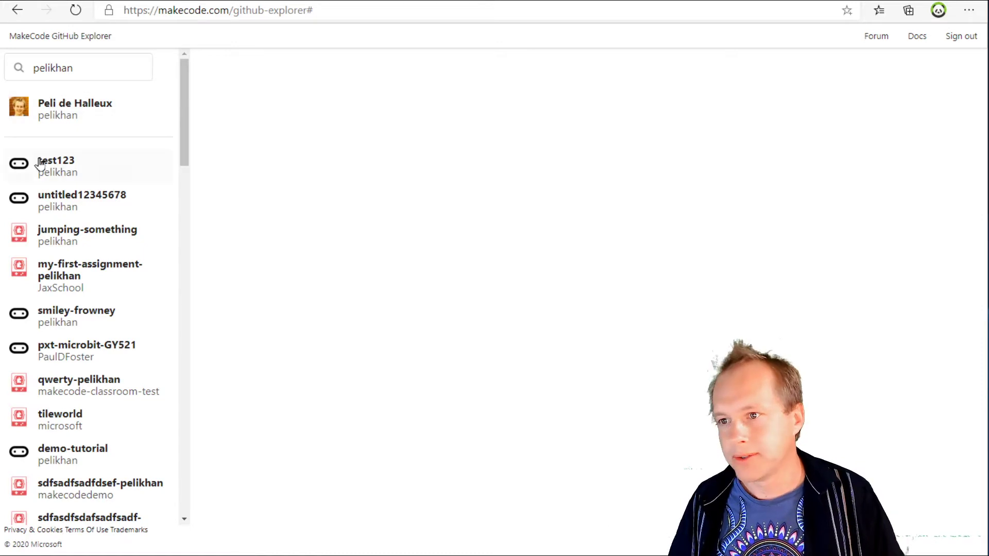
{"action": "mouse_move", "coordinate": [51, 166]}
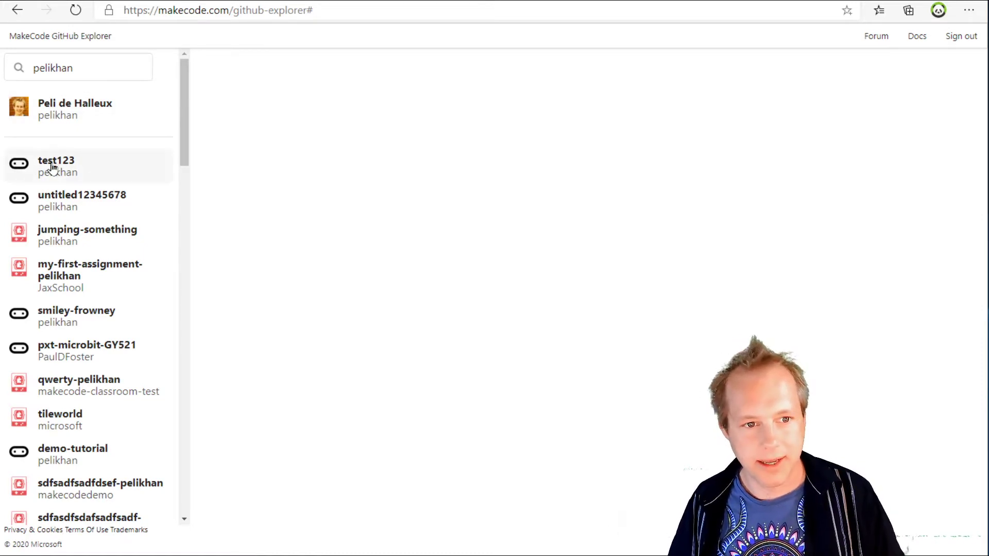
Open test123, view its main.ts as JavaScript, and run the LED program in the simulator.
{"action": "left_click", "coordinate": [57, 166]}
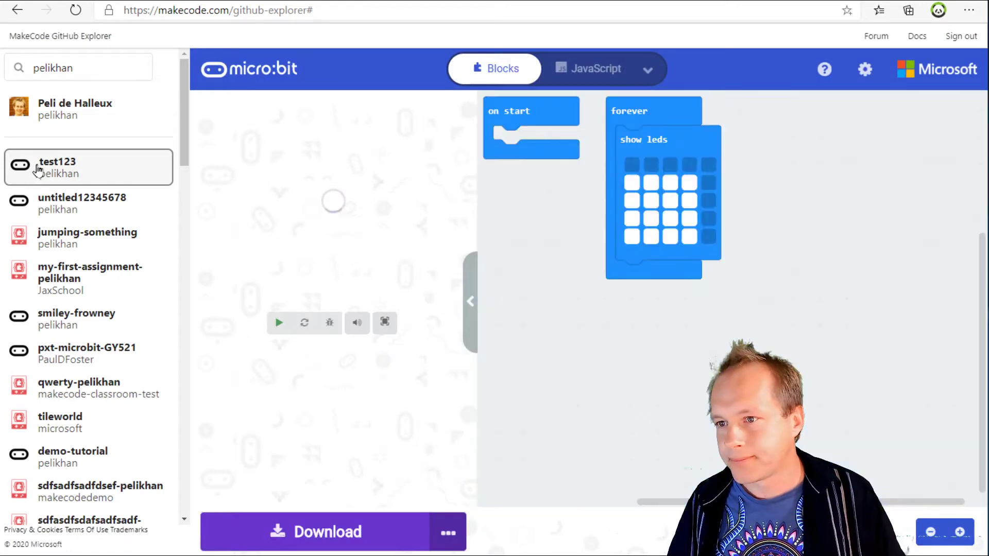
{"action": "left_click", "coordinate": [278, 323]}
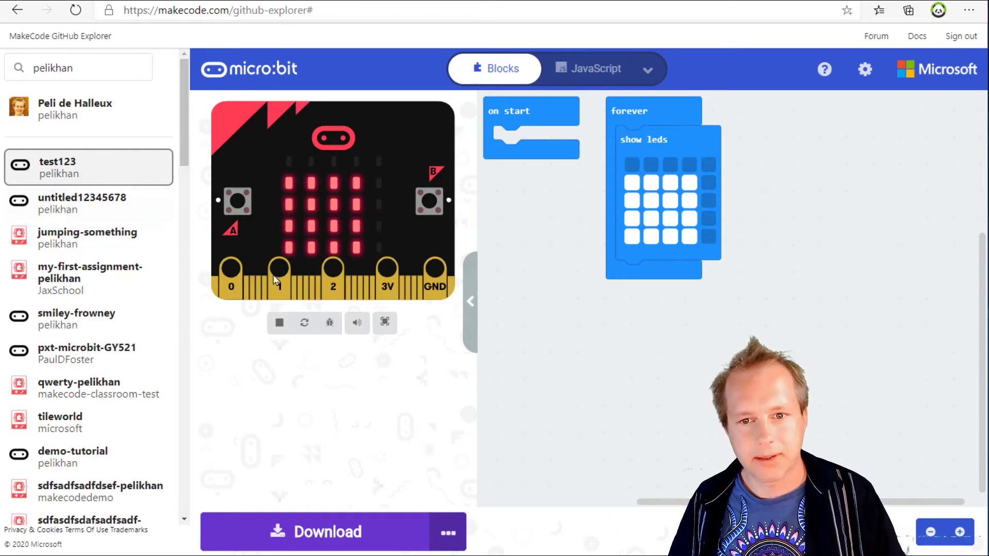
{"action": "mouse_move", "coordinate": [44, 238]}
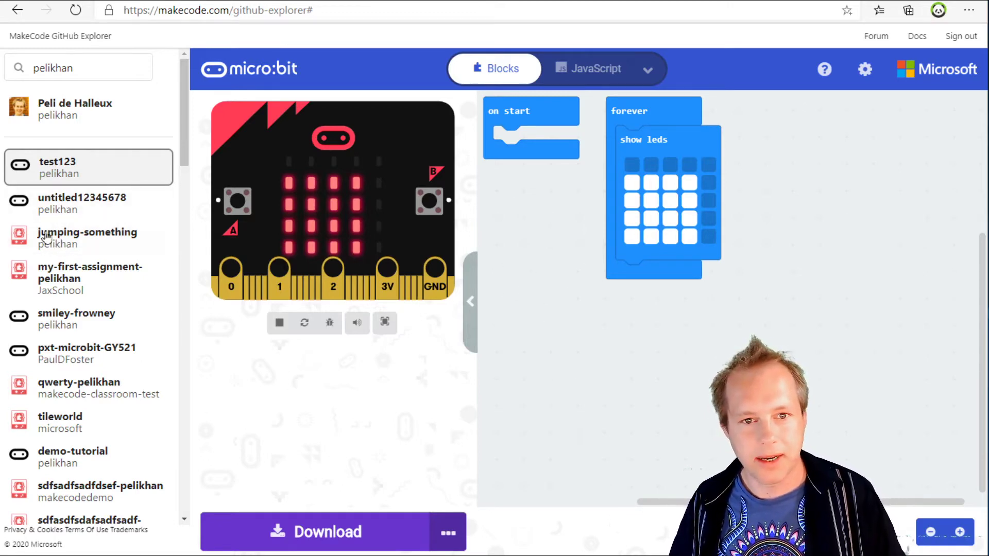
{"action": "left_click", "coordinate": [647, 69]}
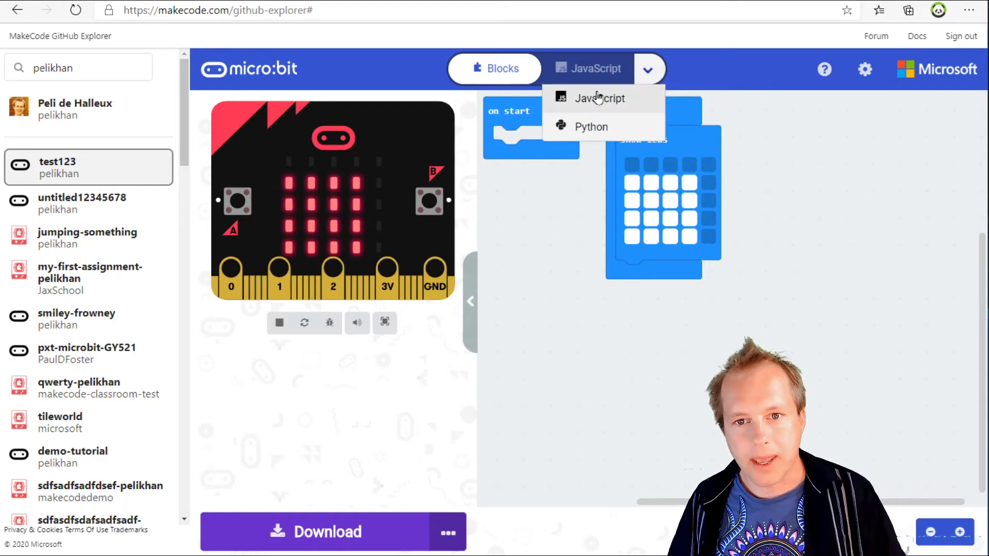
{"action": "left_click", "coordinate": [599, 98]}
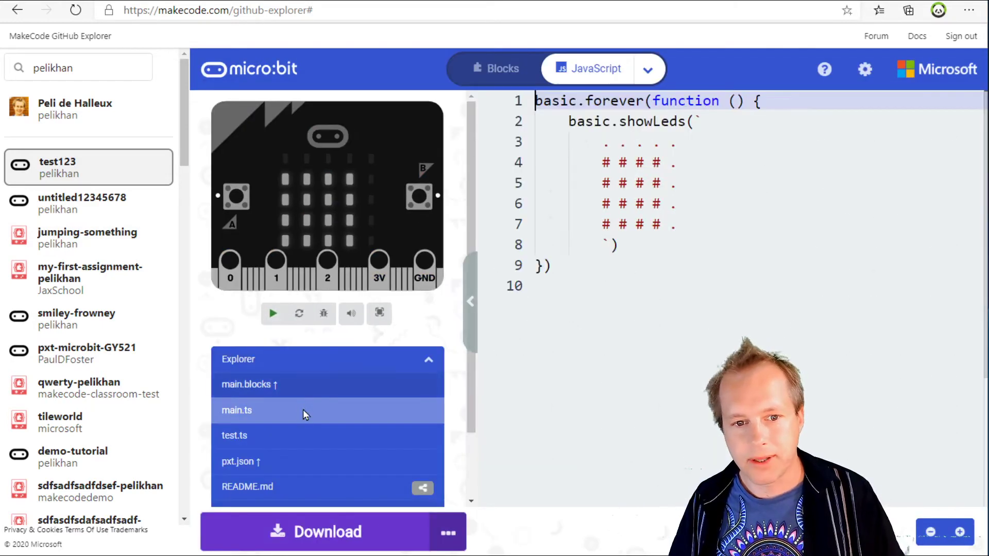
{"action": "left_click", "coordinate": [273, 314]}
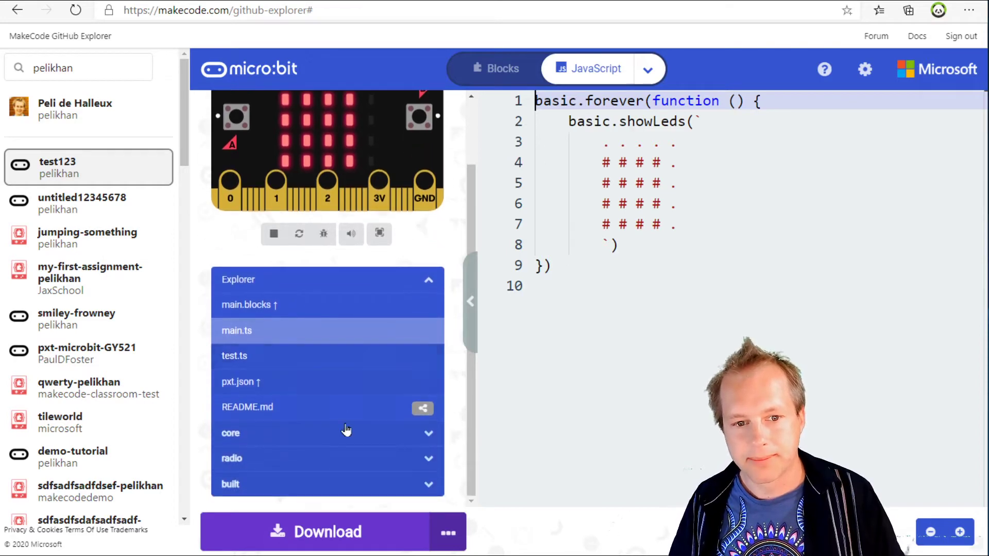
{"action": "left_click", "coordinate": [502, 68]}
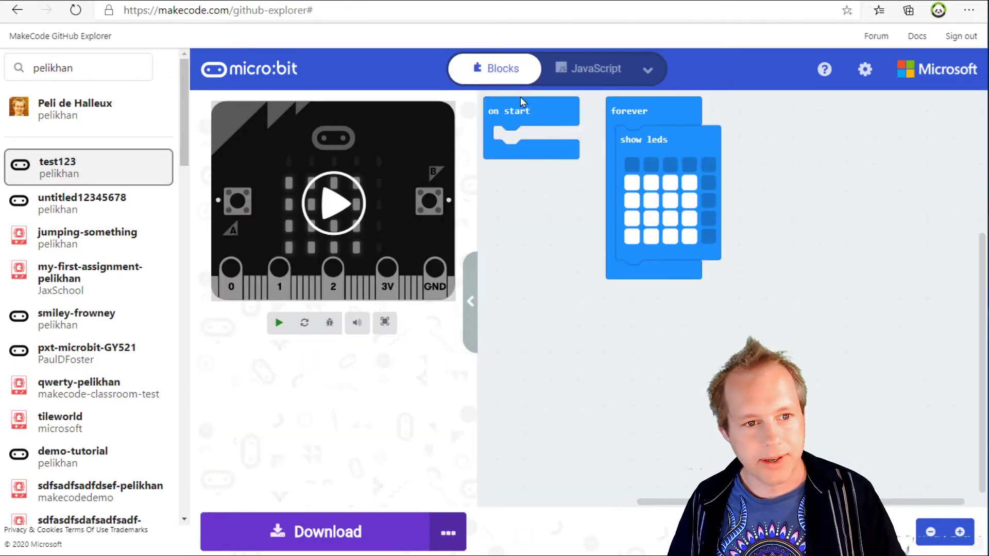
{"action": "left_click", "coordinate": [278, 322]}
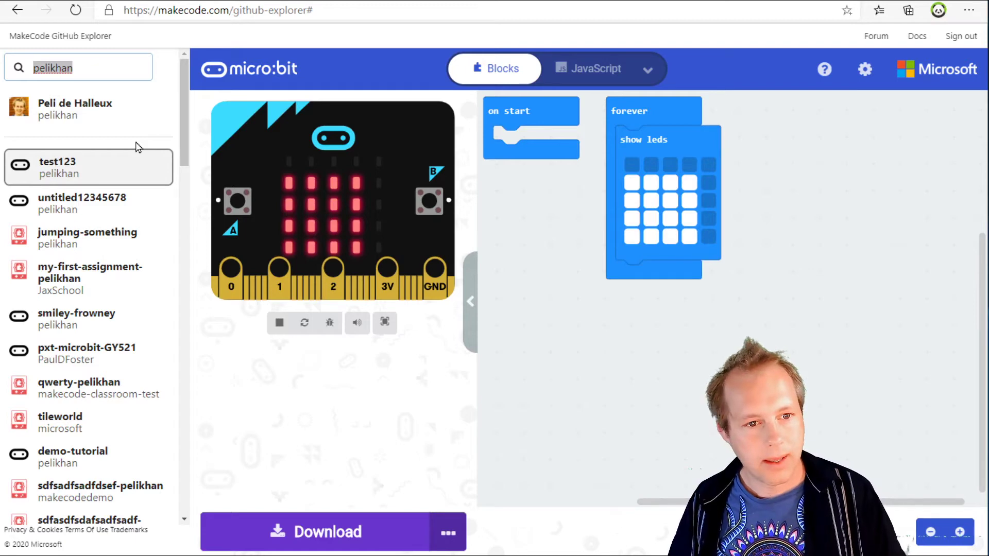
Preview untitled12345678, jumping-something as JavaScript, smiley-frowney, then load pxt-microbit-GY521.
{"action": "left_click", "coordinate": [82, 202]}
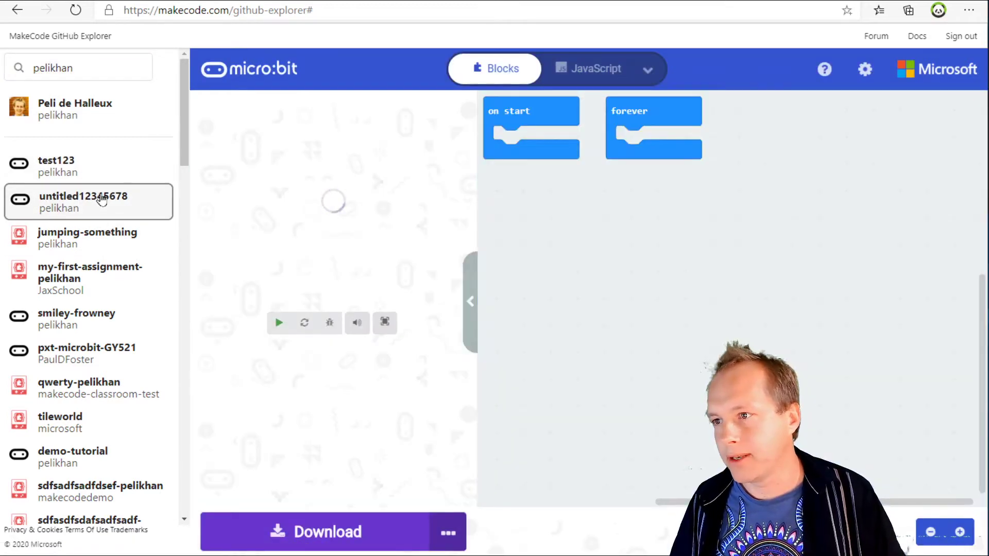
{"action": "left_click", "coordinate": [278, 323]}
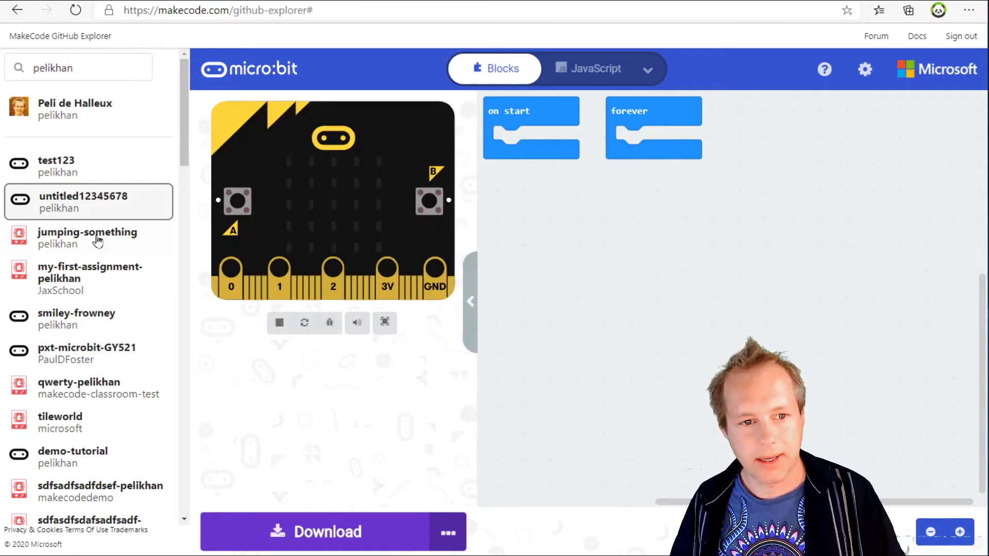
{"action": "left_click", "coordinate": [87, 237]}
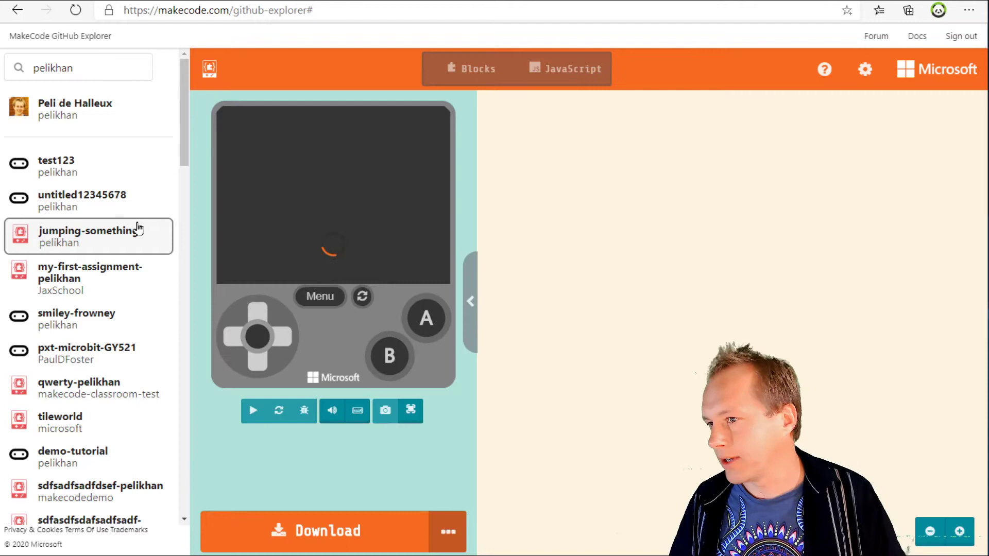
{"action": "left_click", "coordinate": [563, 68]}
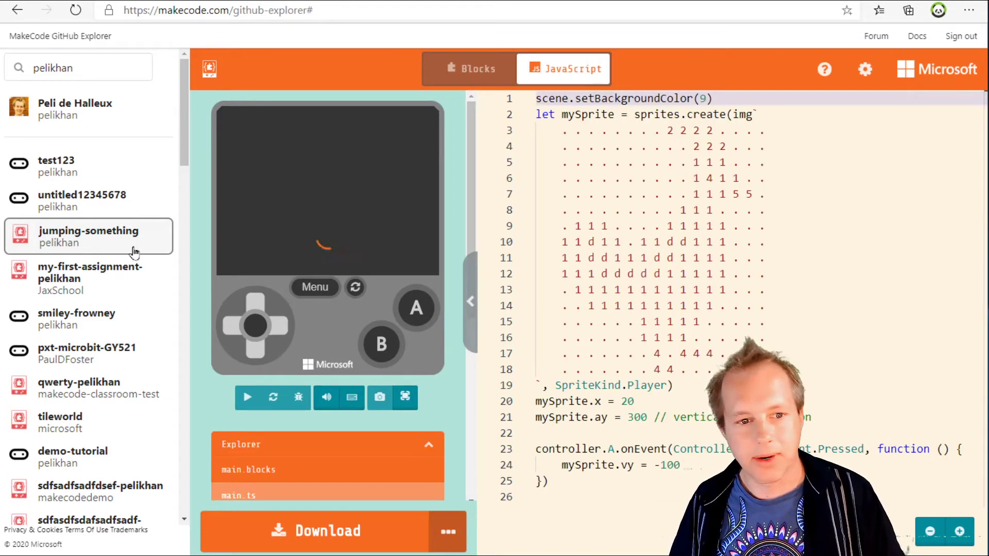
{"action": "left_click", "coordinate": [77, 317]}
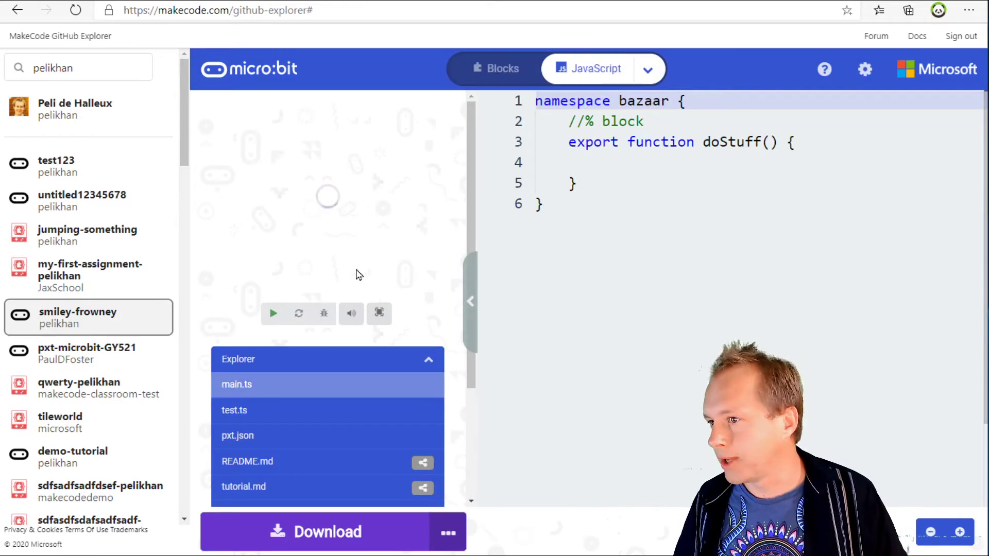
{"action": "left_click", "coordinate": [272, 314]}
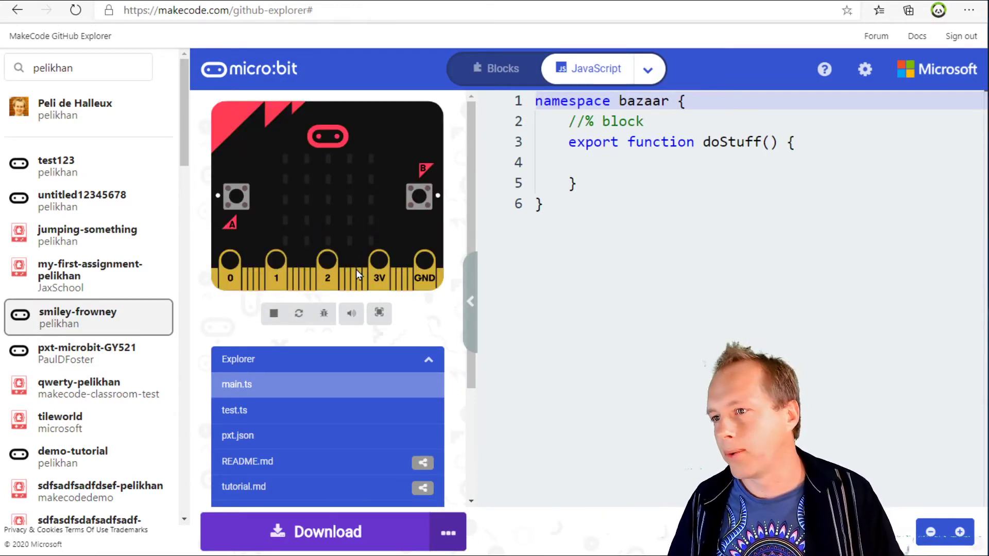
{"action": "mouse_move", "coordinate": [95, 331]}
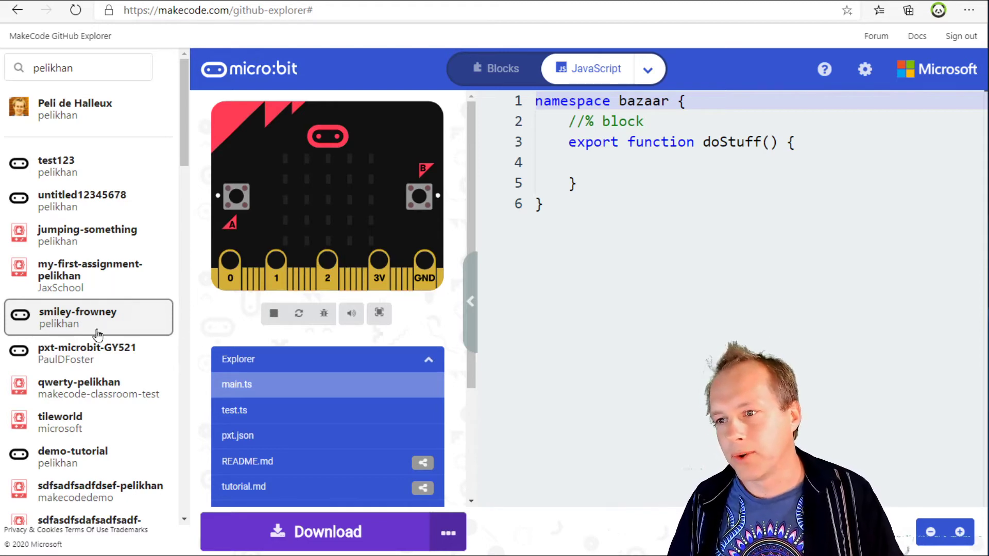
{"action": "mouse_move", "coordinate": [82, 350]}
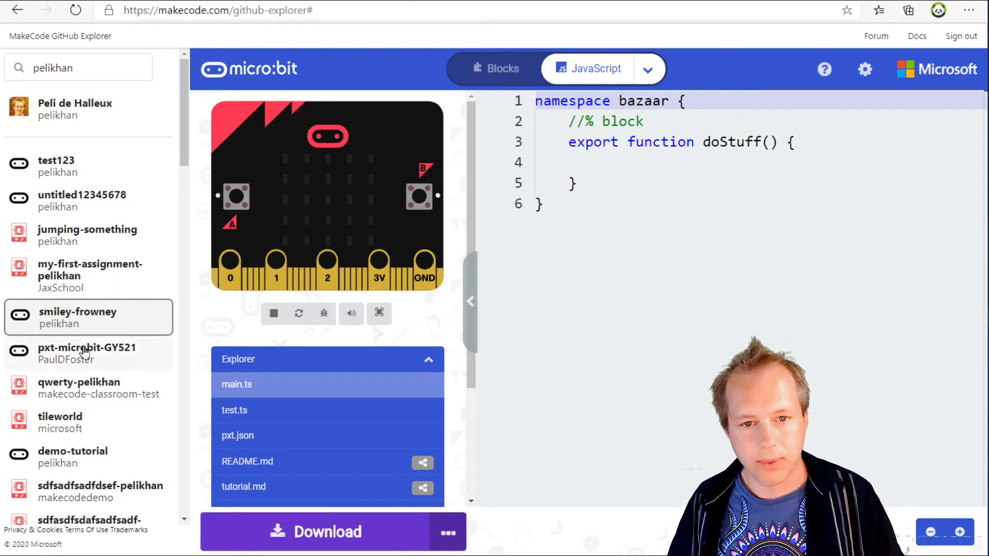
{"action": "left_click", "coordinate": [87, 352]}
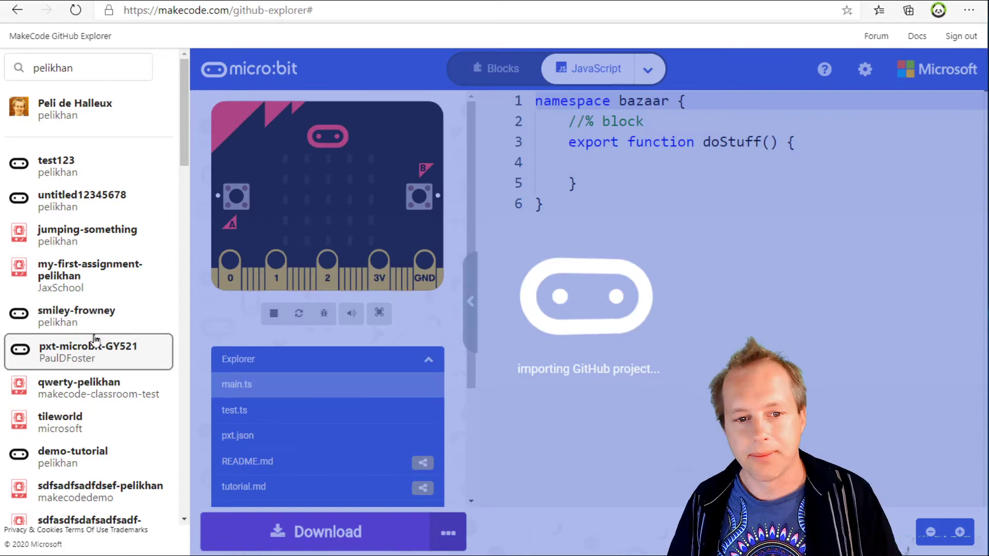
{"action": "mouse_move", "coordinate": [532, 267]}
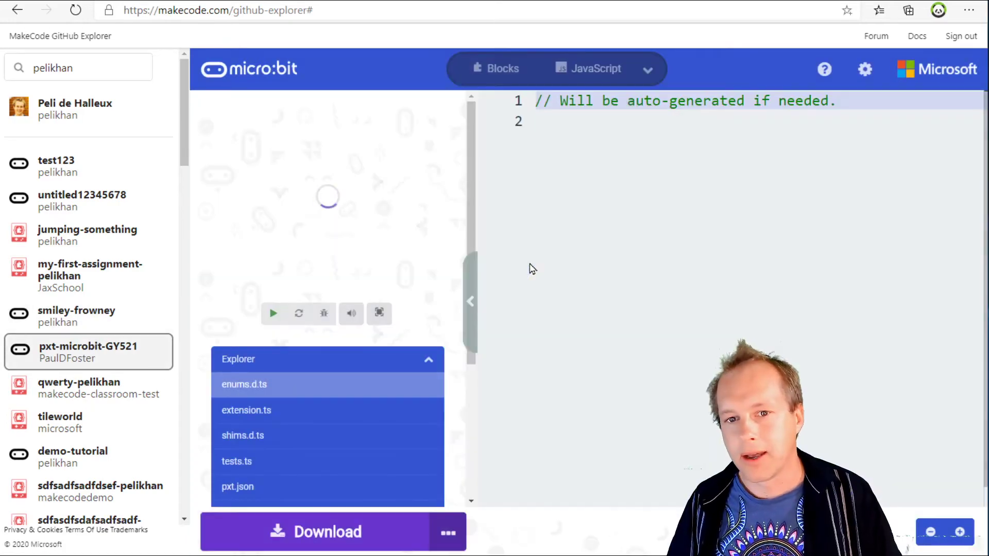
Show pxt-microbit-GY521's enums.d.ts code beside its running simulator.
{"action": "left_click", "coordinate": [273, 313]}
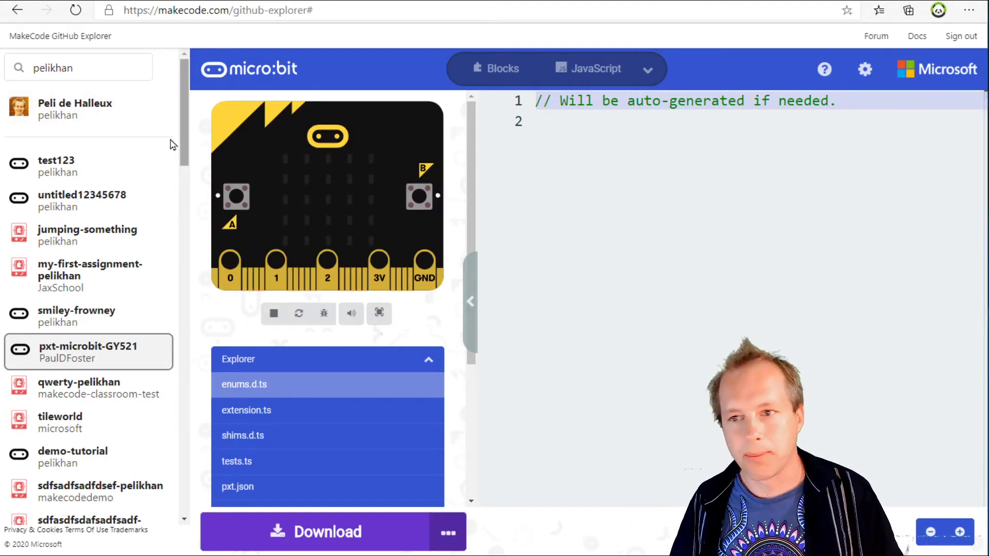
{"action": "mouse_move", "coordinate": [283, 253]}
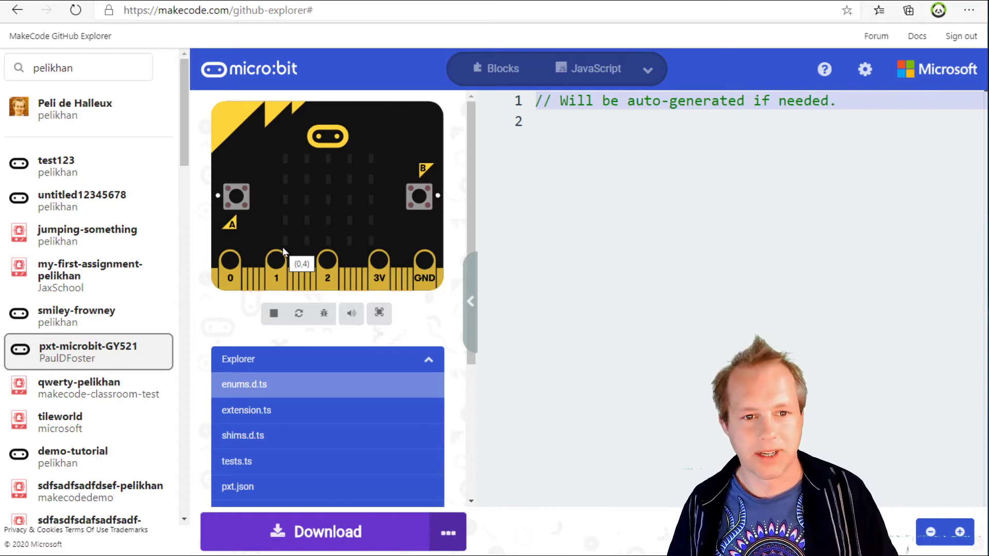
{"action": "mouse_move", "coordinate": [299, 301]}
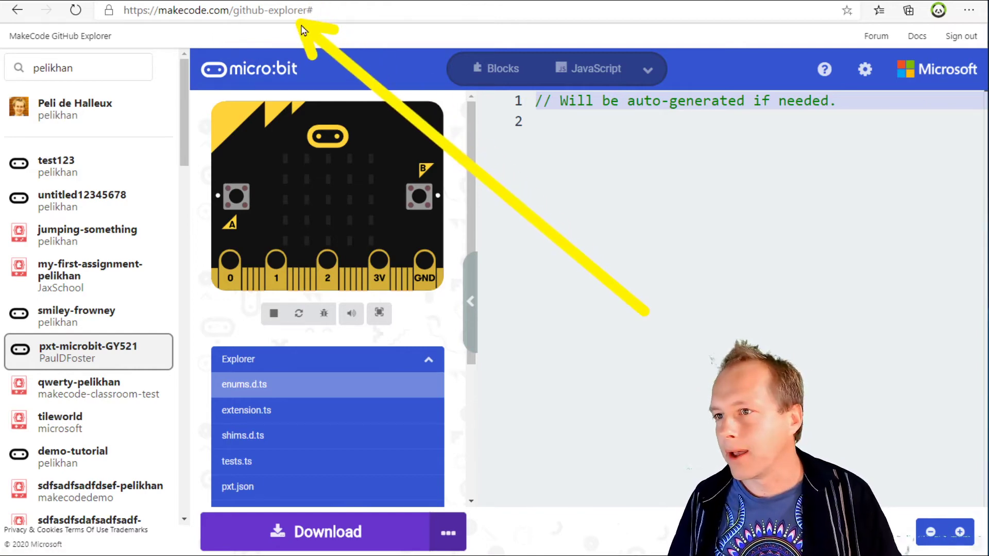
{"action": "mouse_move", "coordinate": [290, 74]}
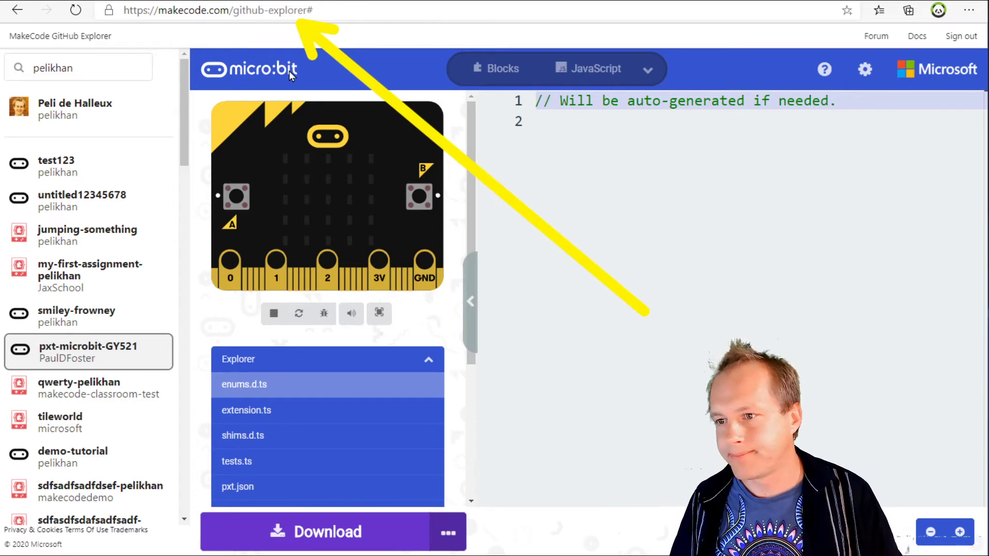
{"action": "mouse_move", "coordinate": [76, 337]}
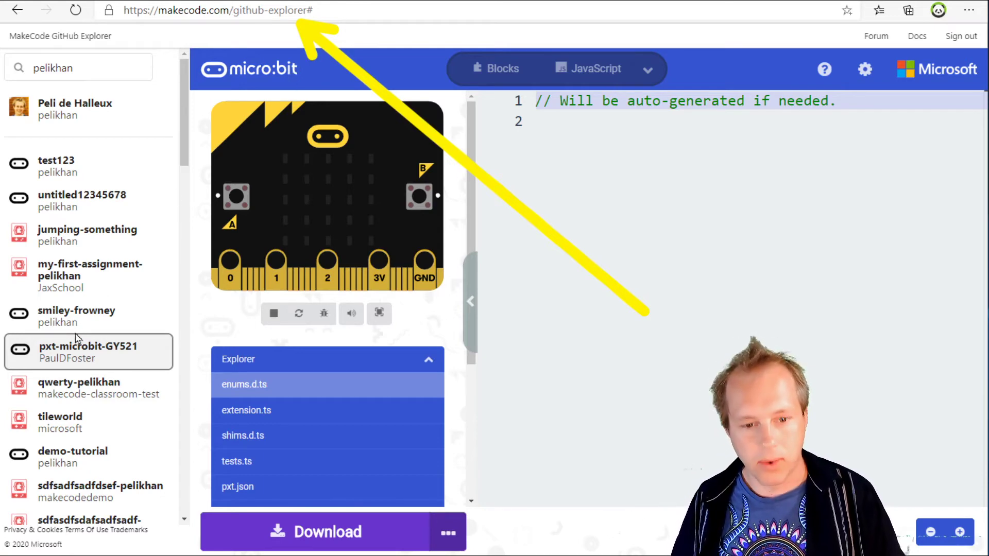
{"action": "mouse_move", "coordinate": [220, 401]}
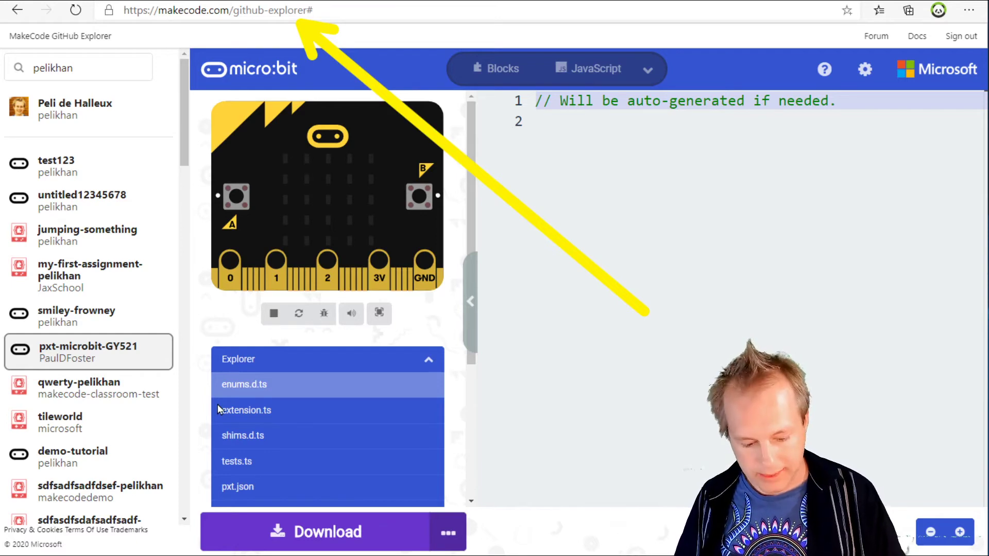
{"action": "mouse_move", "coordinate": [195, 390]}
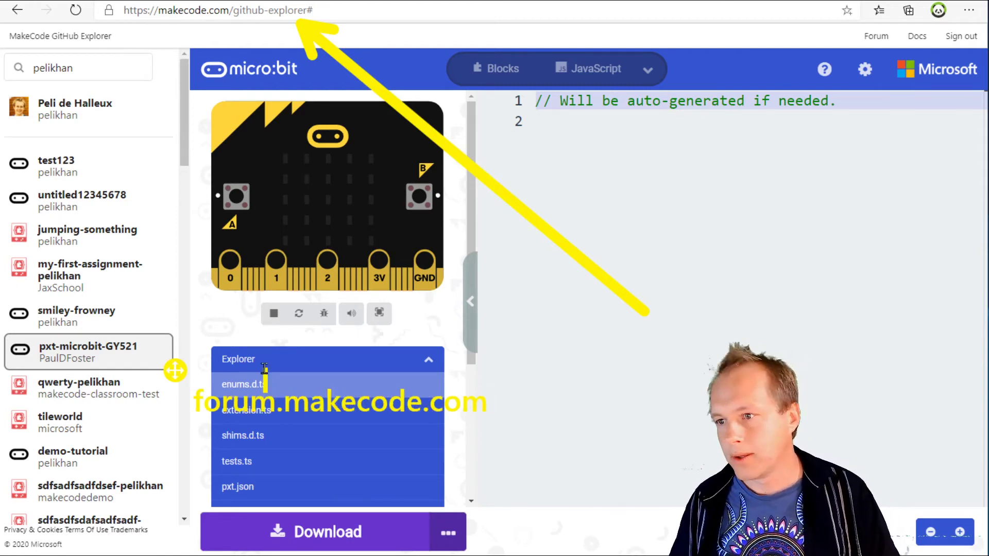
{"action": "mouse_move", "coordinate": [424, 325]}
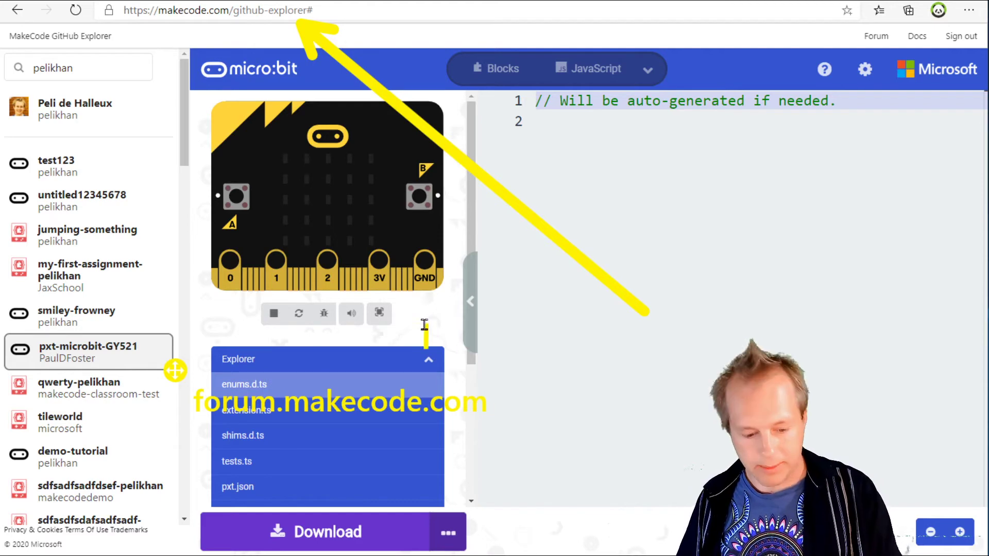
{"action": "mouse_move", "coordinate": [422, 333]}
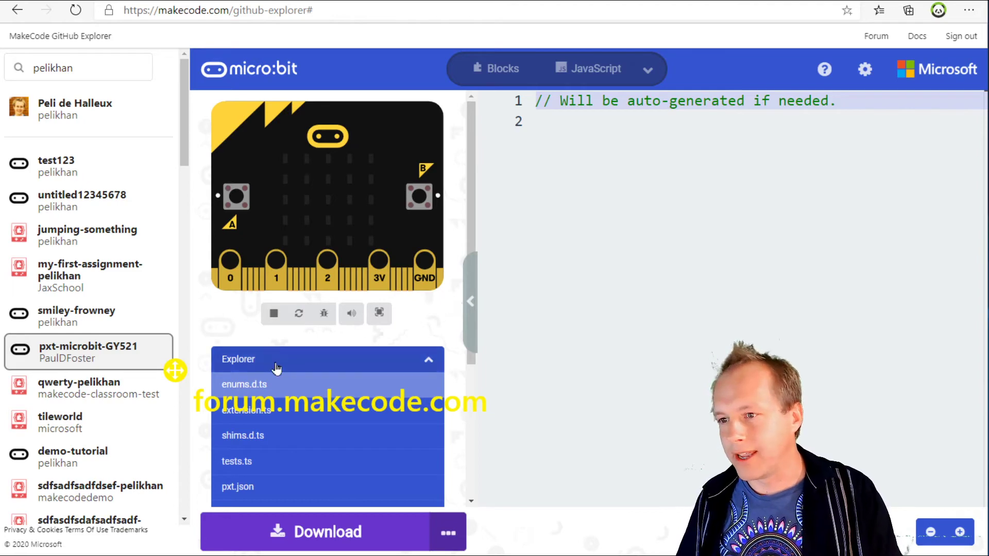
{"action": "mouse_move", "coordinate": [270, 394]}
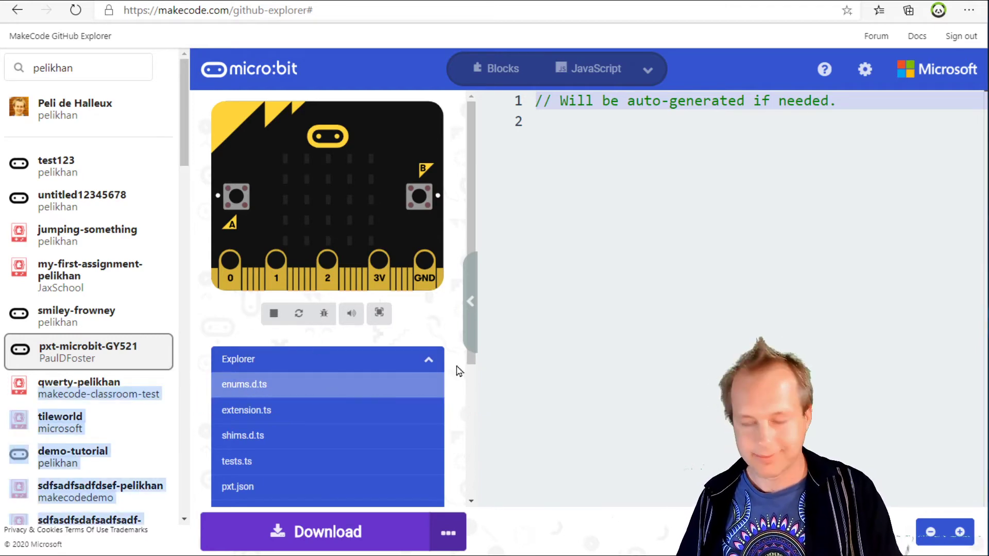
{"action": "mouse_move", "coordinate": [85, 179]}
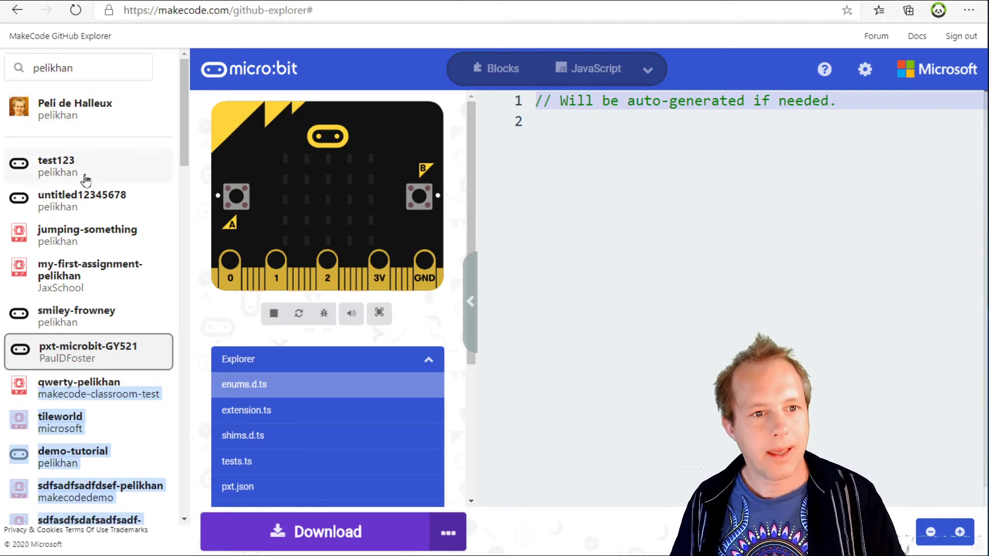
{"action": "mouse_move", "coordinate": [93, 172]}
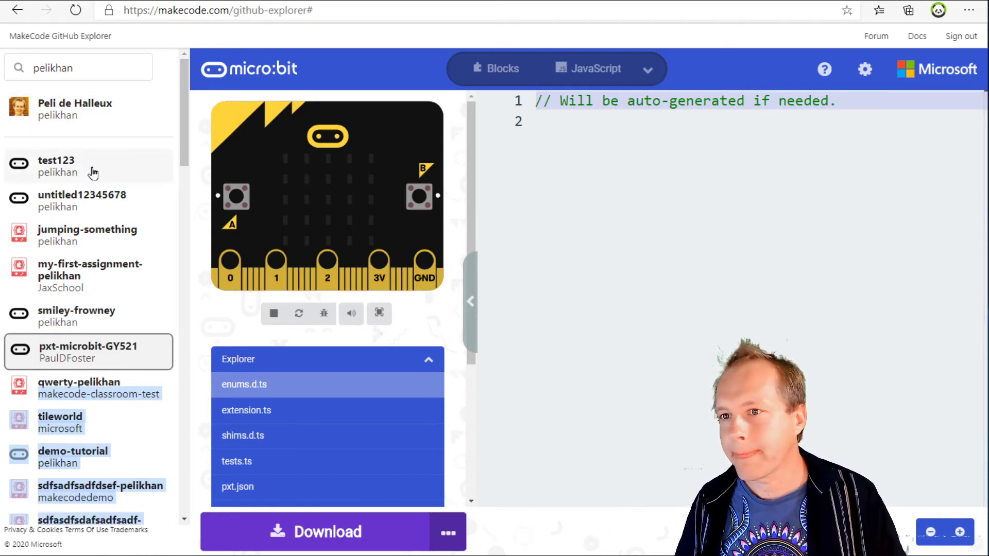
{"action": "mouse_move", "coordinate": [132, 183]}
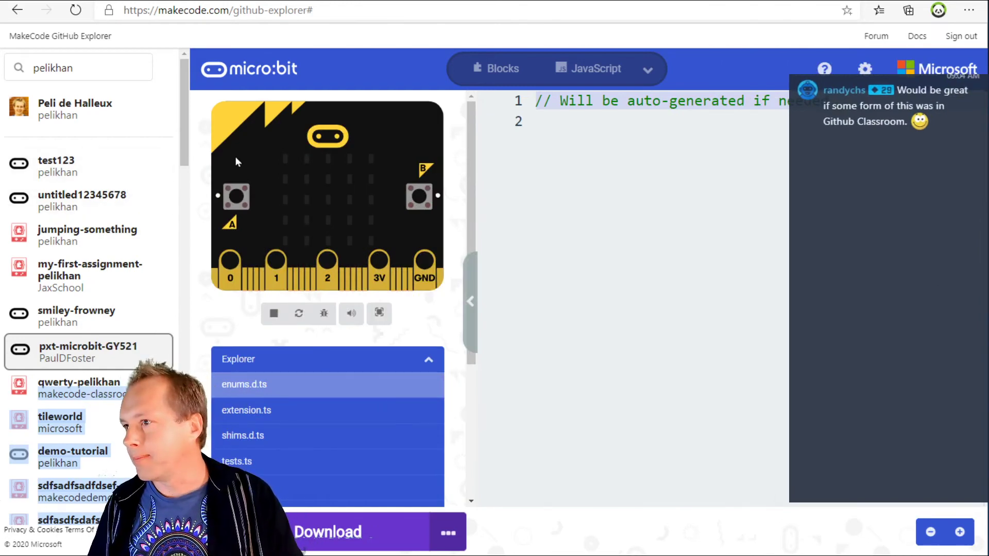
{"action": "mouse_move", "coordinate": [228, 163]}
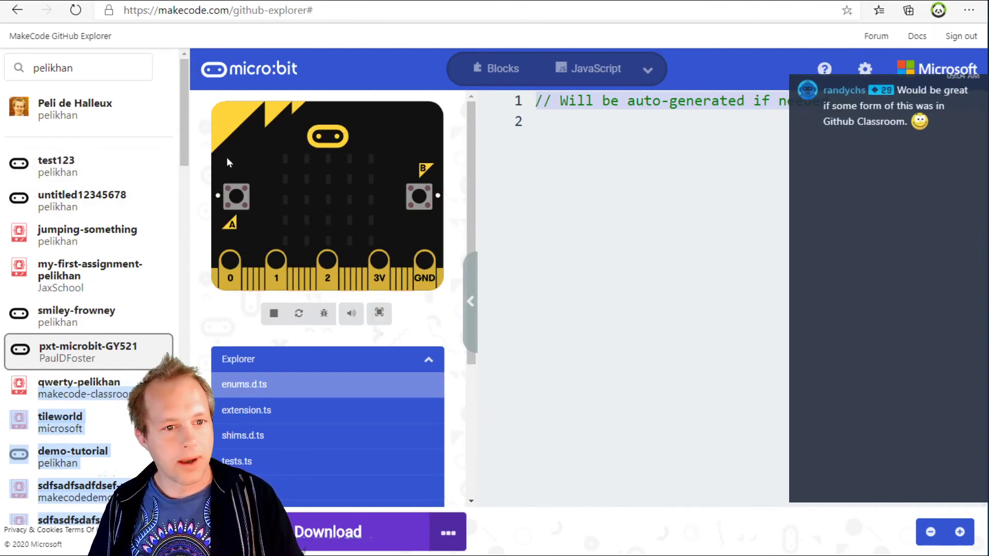
{"action": "mouse_move", "coordinate": [168, 197]}
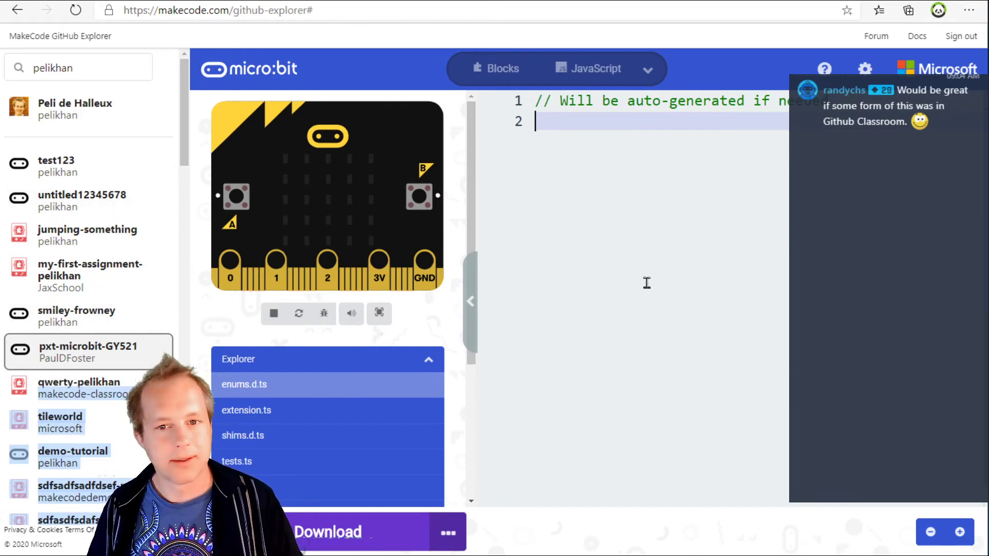
{"action": "mouse_move", "coordinate": [524, 231]}
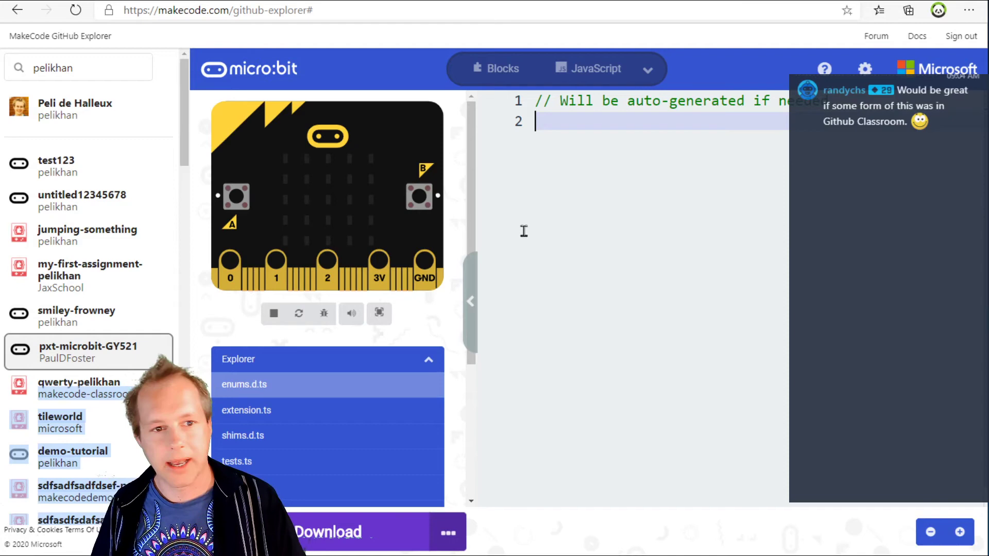
{"action": "mouse_move", "coordinate": [451, 241]}
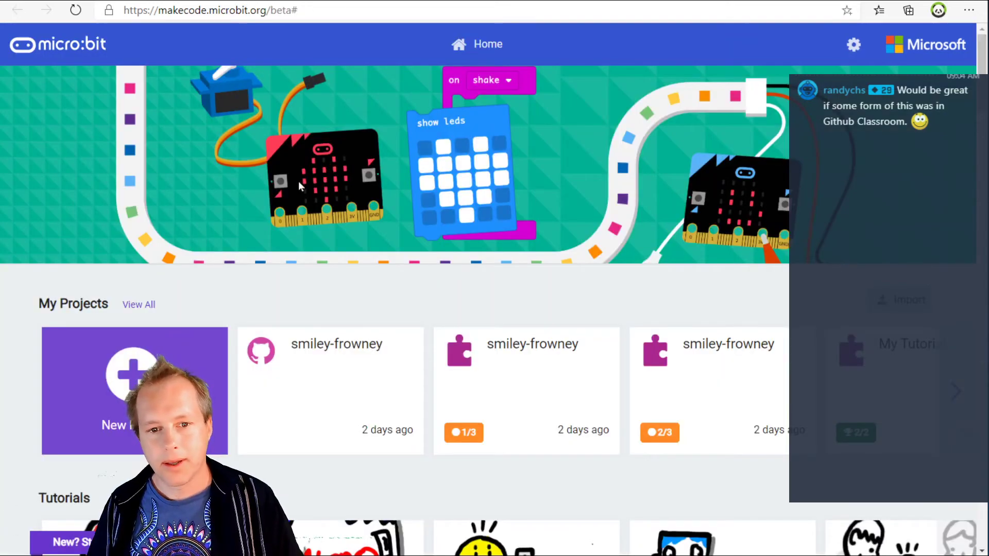
Scroll the MakeCode home page through My Projects to review the smiley-frowney projects.
{"action": "scroll", "scroll_direction": "down", "scroll_amount": 3}
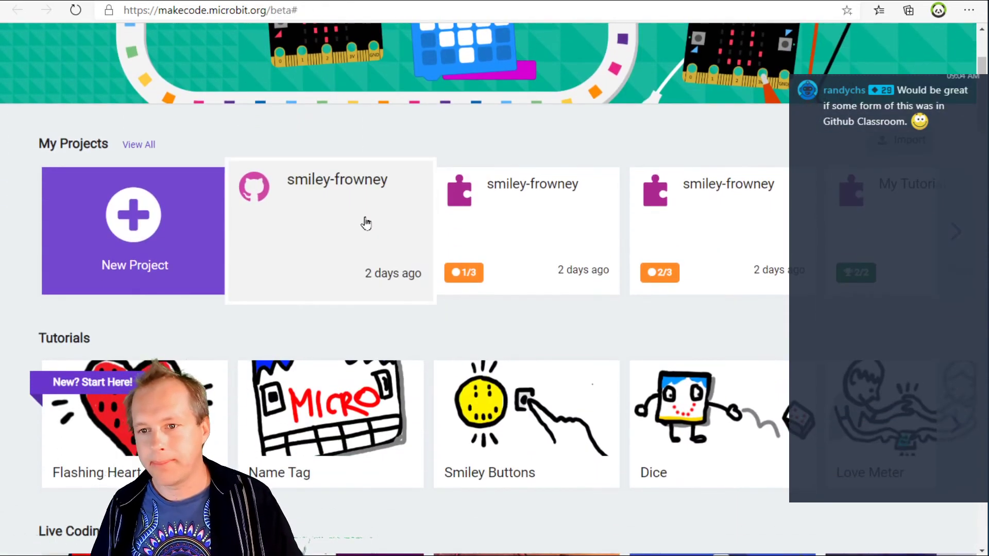
{"action": "scroll", "scroll_direction": "up", "scroll_amount": 3}
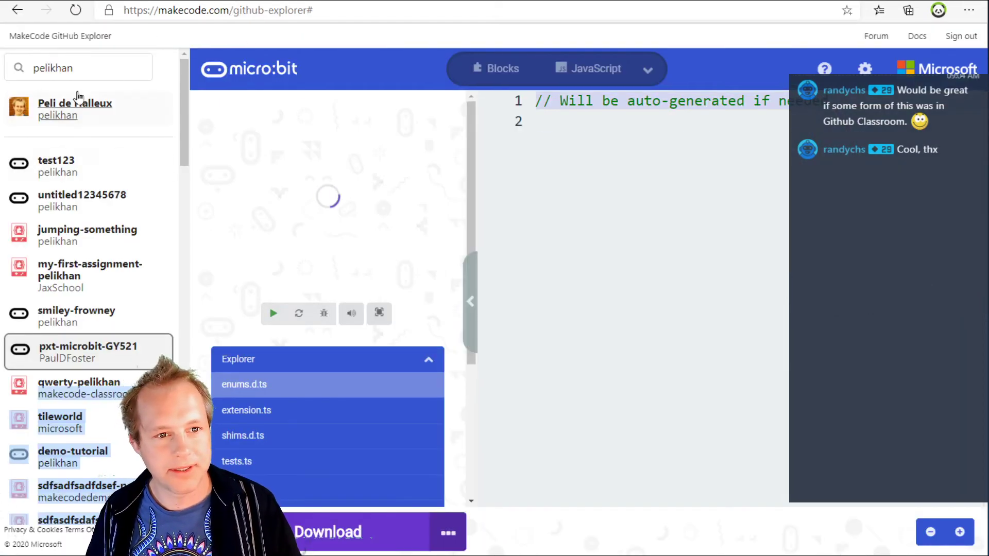
Search for GitHub user 'pelikhan' again and select the matching result.
{"action": "left_click", "coordinate": [273, 314]}
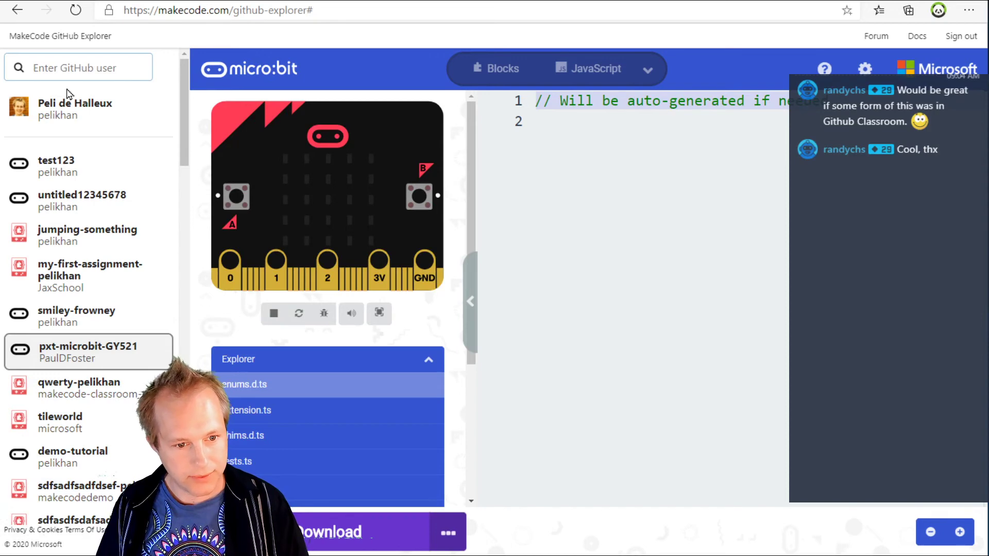
{"action": "type", "text": "makeco"}
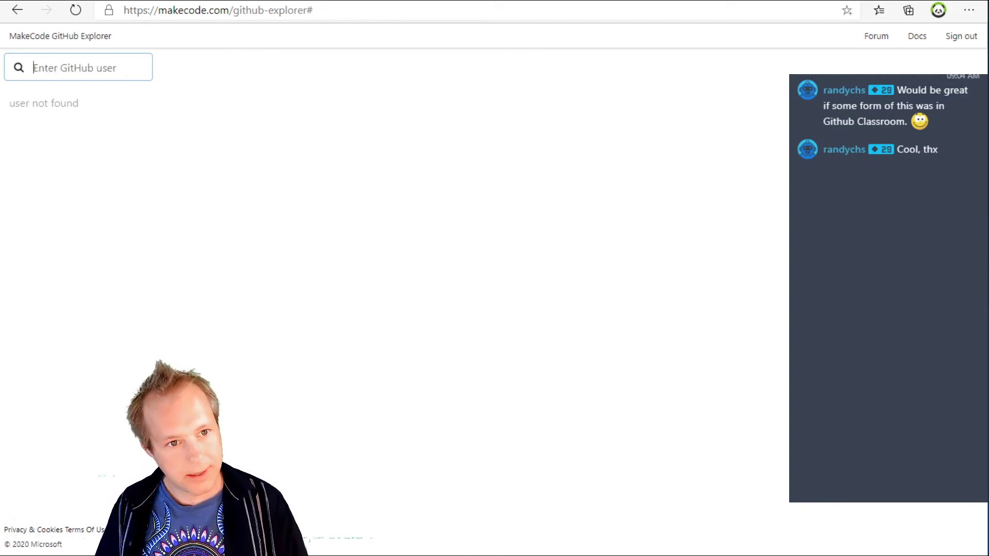
{"action": "type", "text": "pelikhan"}
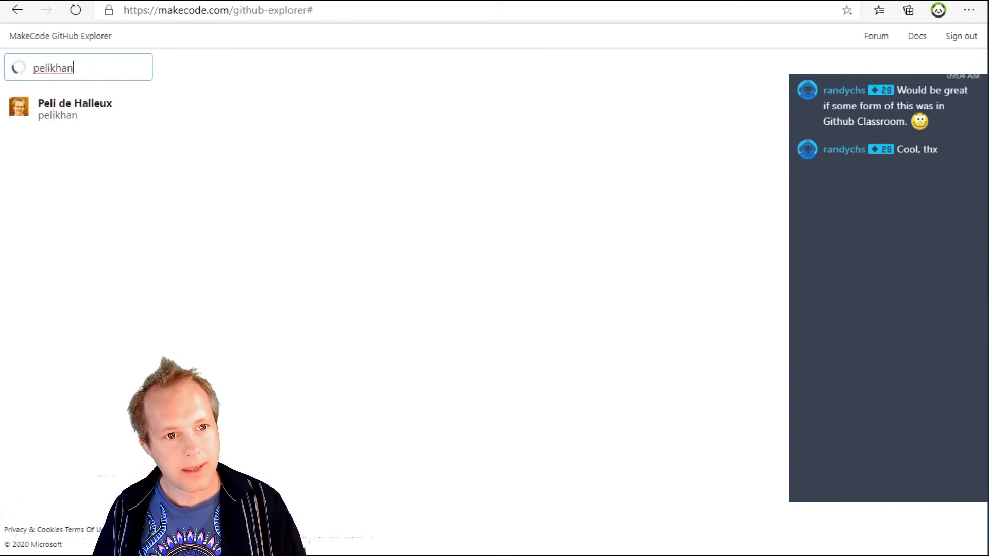
{"action": "mouse_move", "coordinate": [60, 107]}
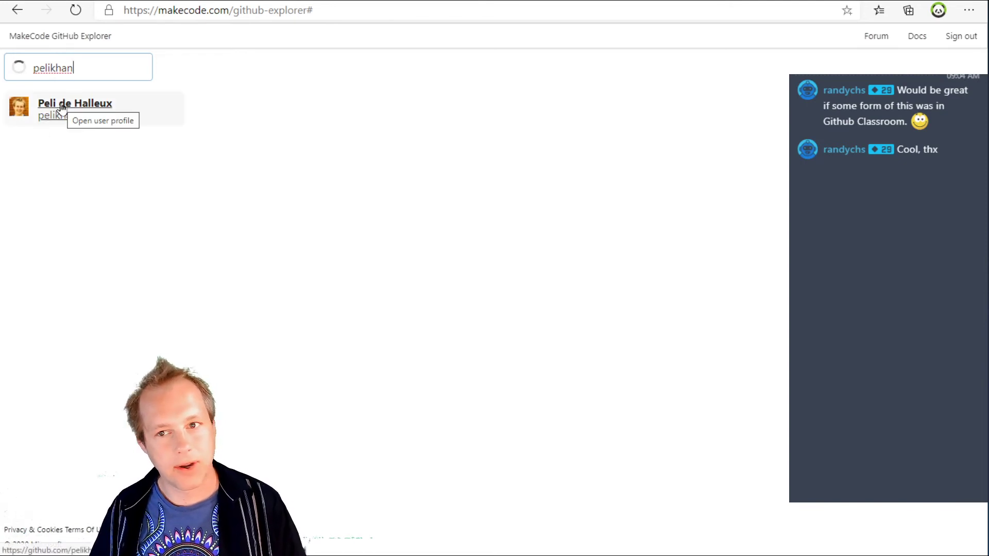
{"action": "left_click", "coordinate": [74, 103]}
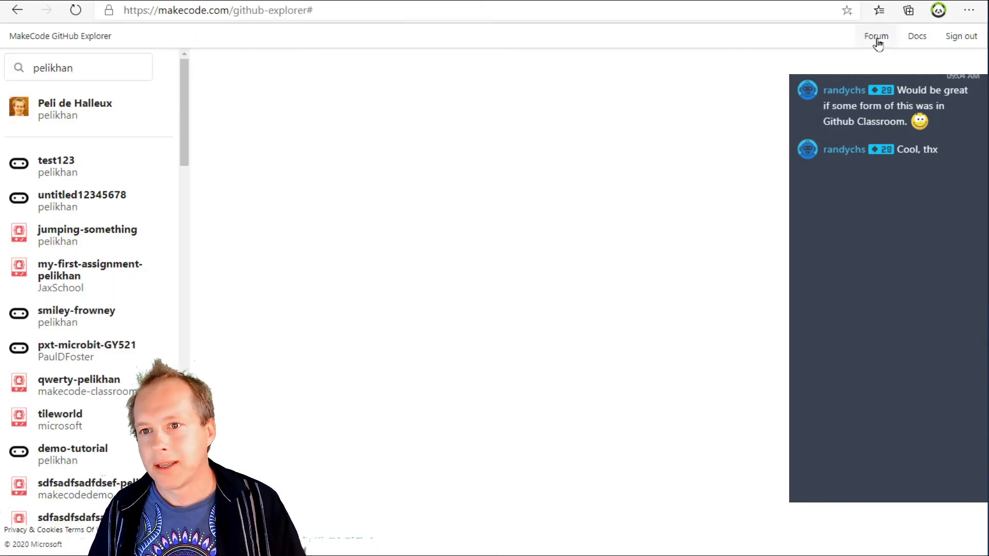
Open the MakeCode community forum from the top bar's Forum link.
{"action": "left_click", "coordinate": [876, 36]}
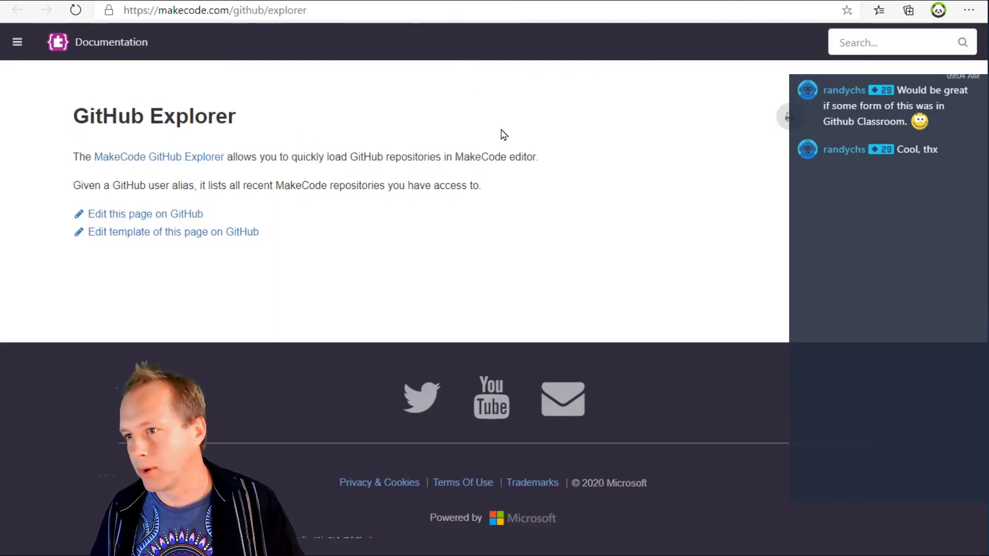
{"action": "mouse_move", "coordinate": [403, 212]}
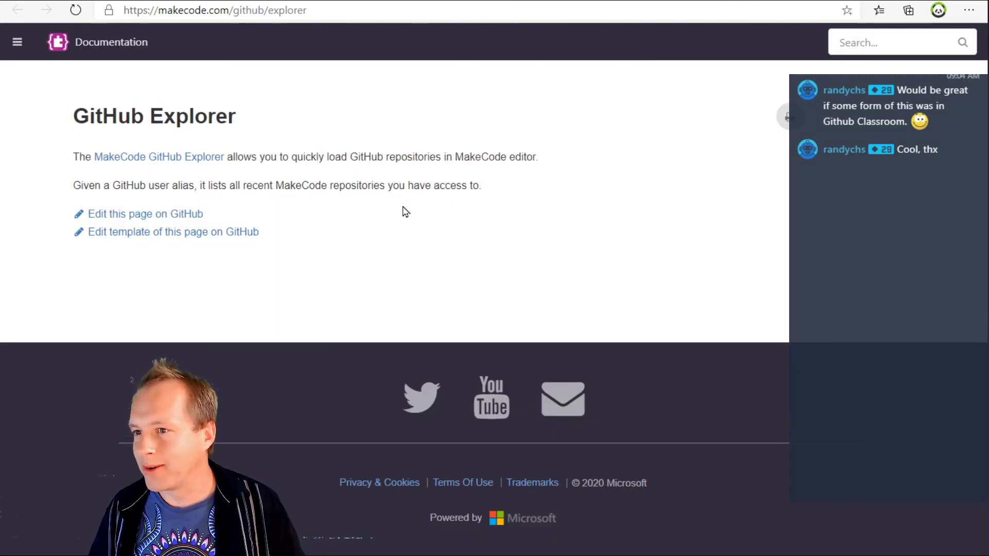
{"action": "mouse_move", "coordinate": [418, 203]}
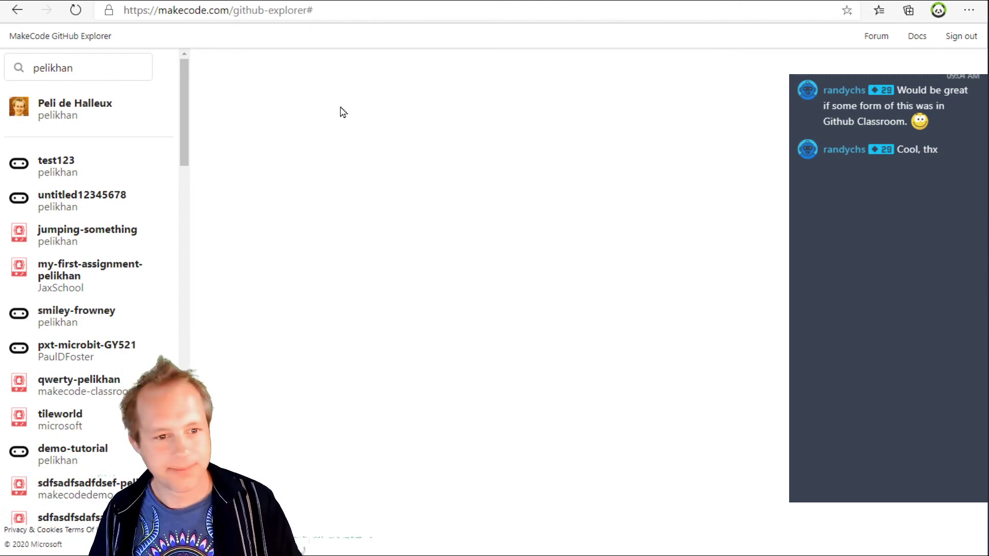
{"action": "mouse_move", "coordinate": [356, 126]}
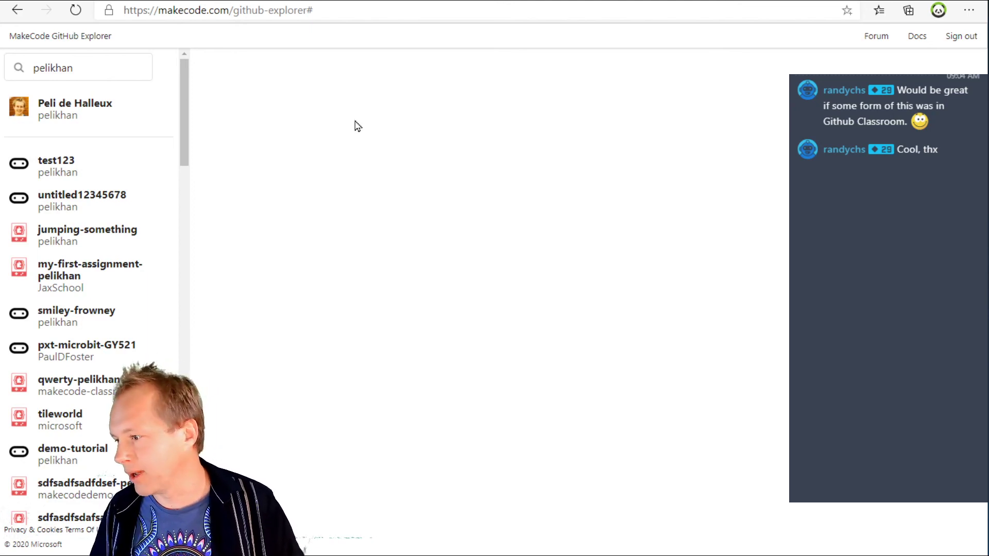
{"action": "mouse_move", "coordinate": [361, 97]}
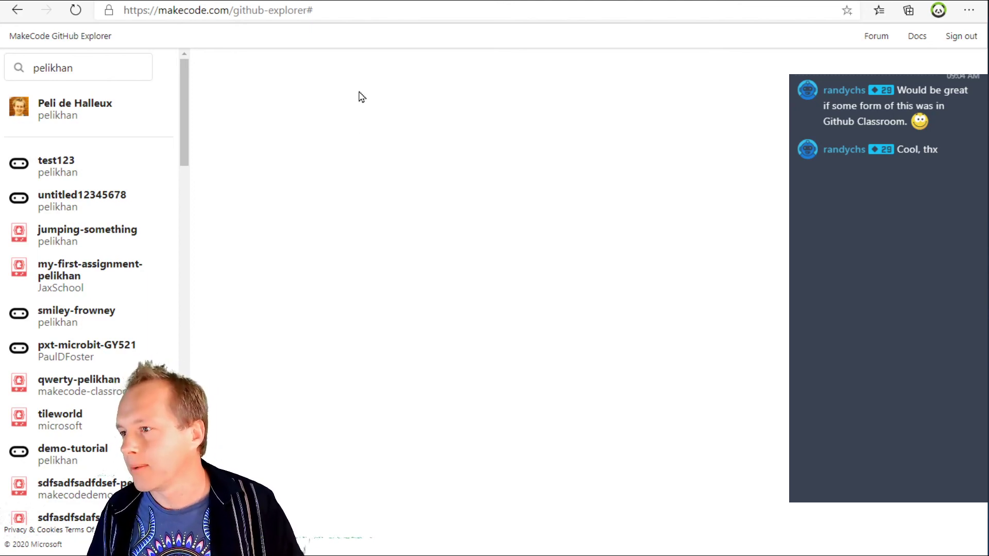
{"action": "mouse_move", "coordinate": [440, 96]}
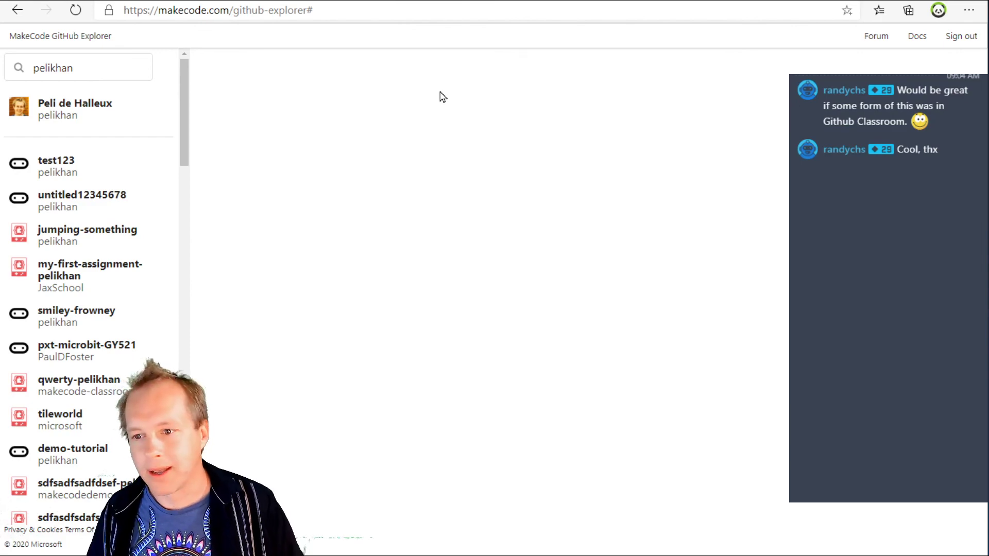
{"action": "mouse_move", "coordinate": [402, 80]}
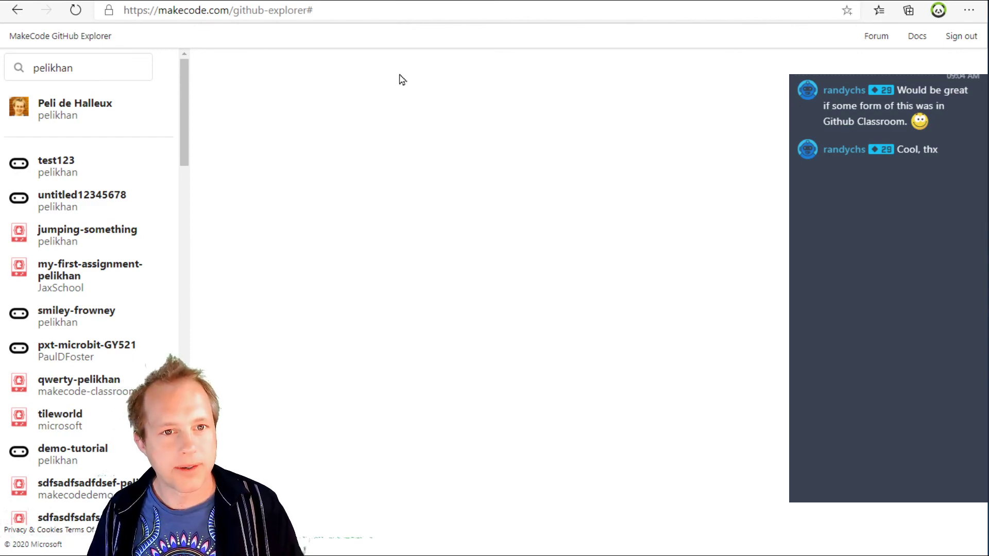
{"action": "mouse_move", "coordinate": [501, 113]}
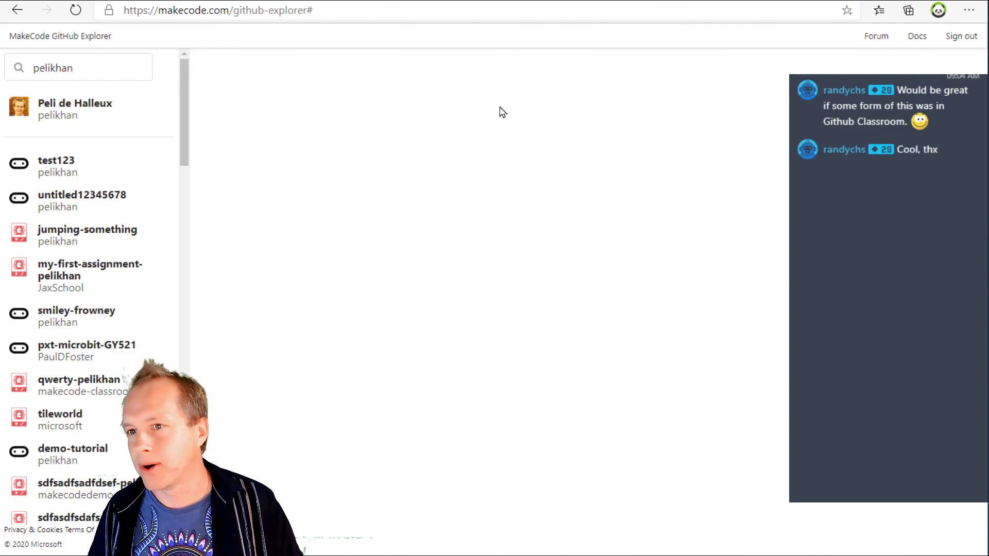